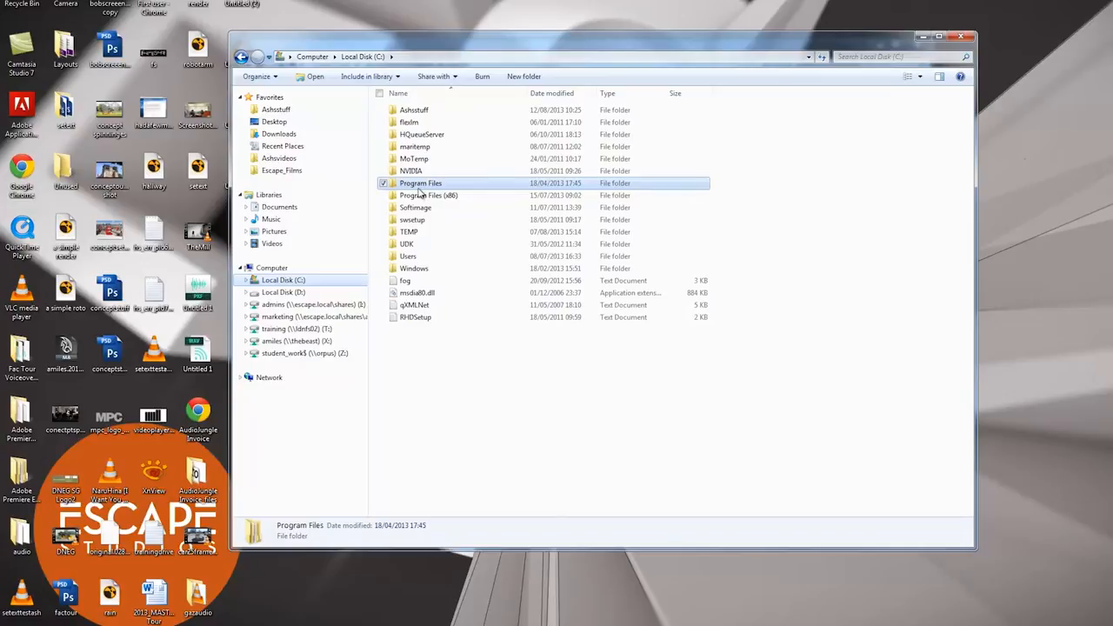
- Browse into C:\Program Files\Autodesk\Maya2013\bin, find Render, and copy the folder path from the address bar
double_click(421, 182)
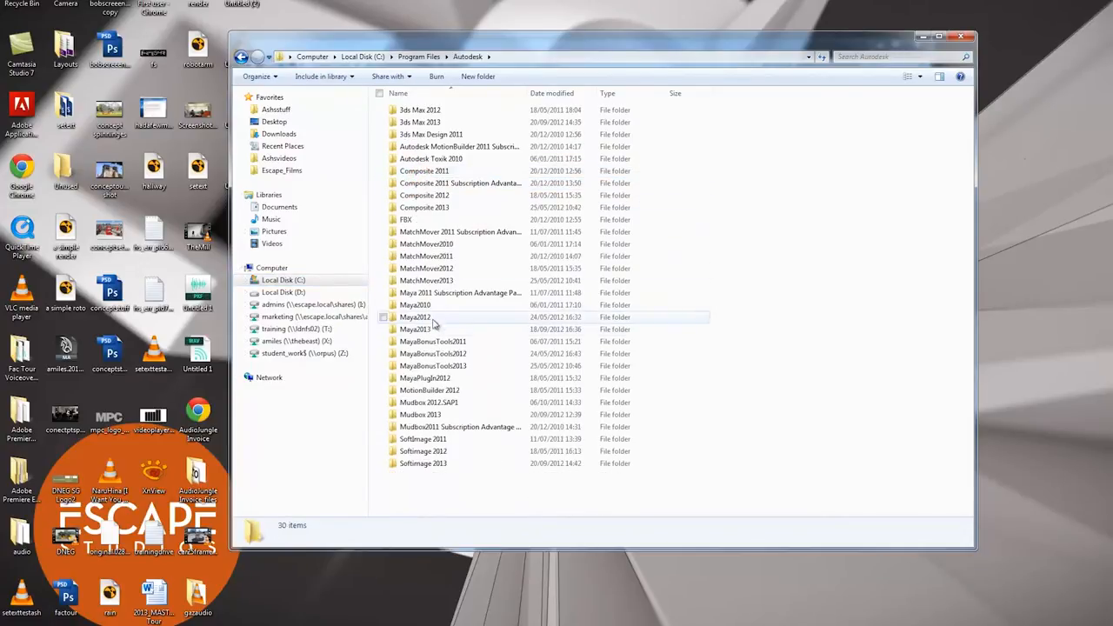
double_click(417, 328)
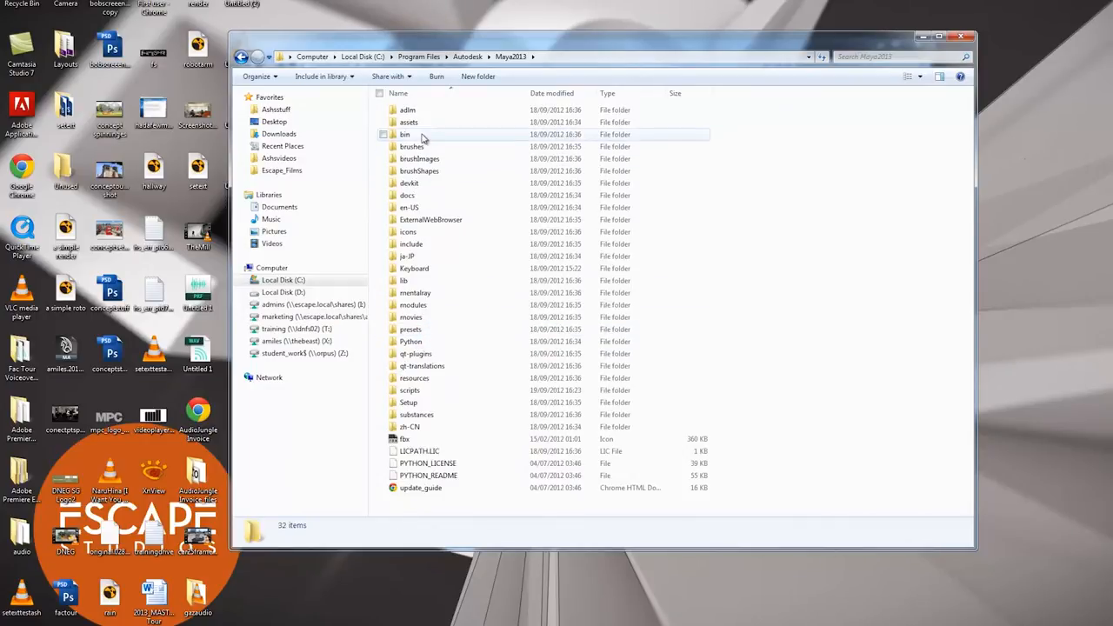
left_click(405, 133)
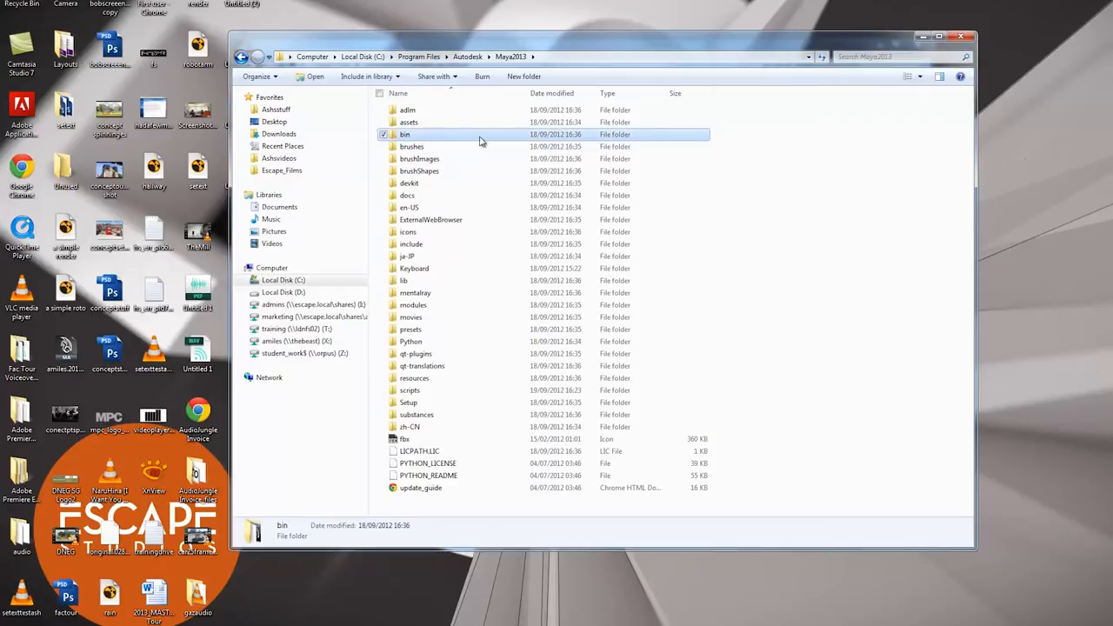
double_click(406, 134)
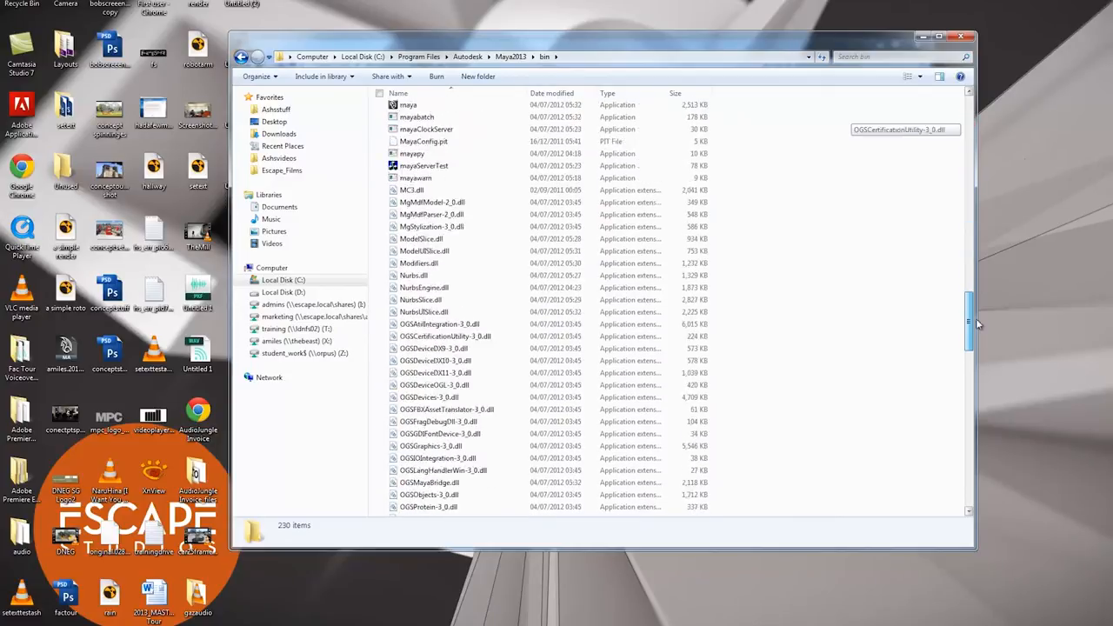
scroll("down", 3)
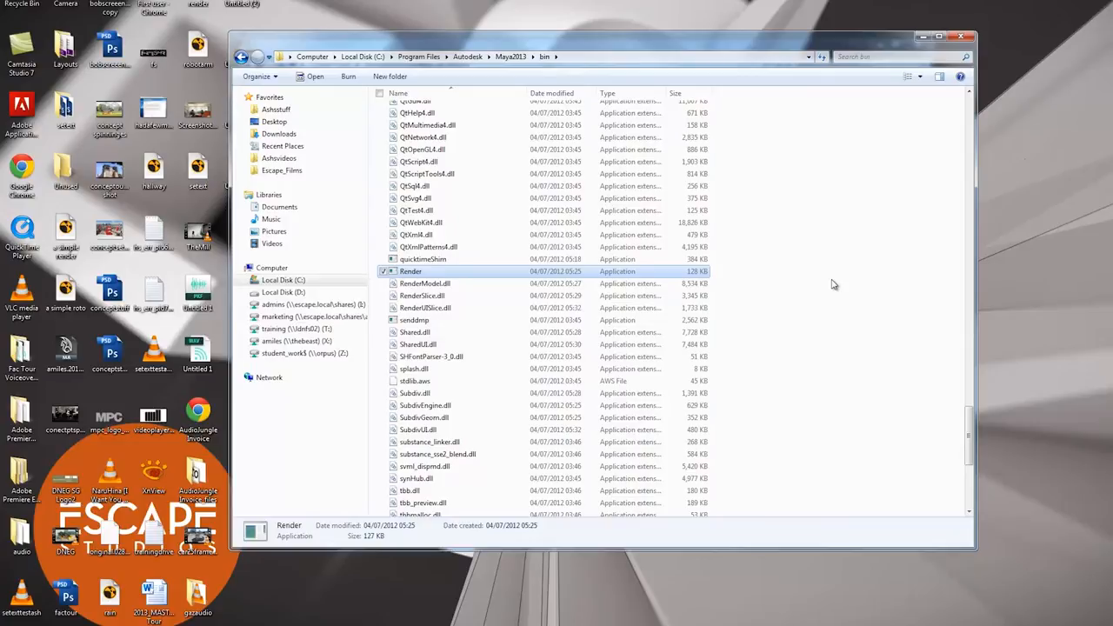
mouse_move(641, 260)
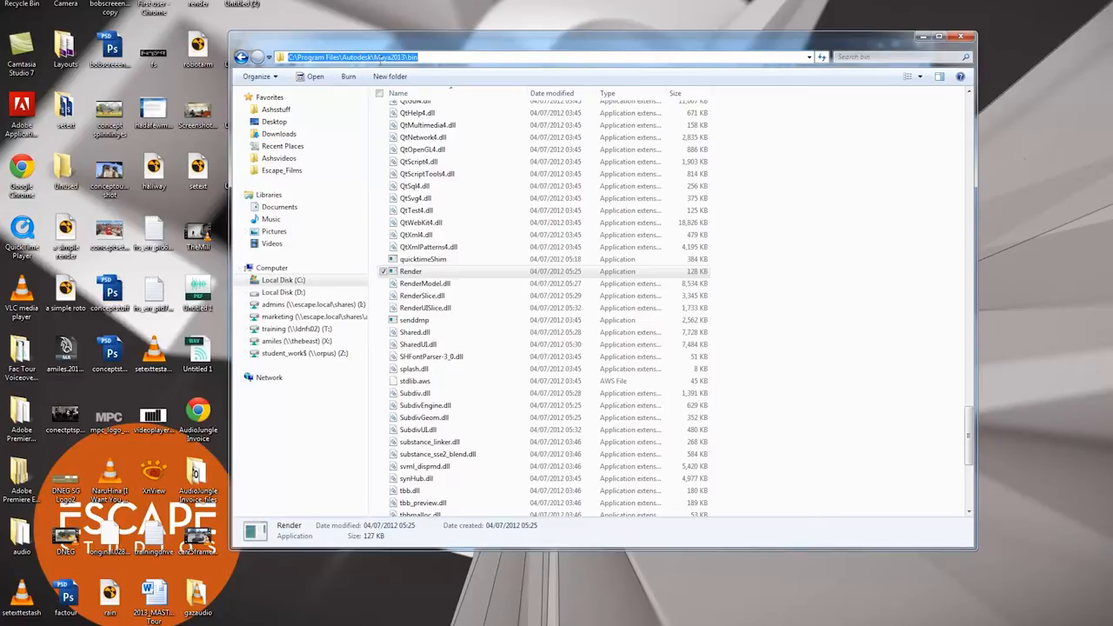
right_click(374, 56)
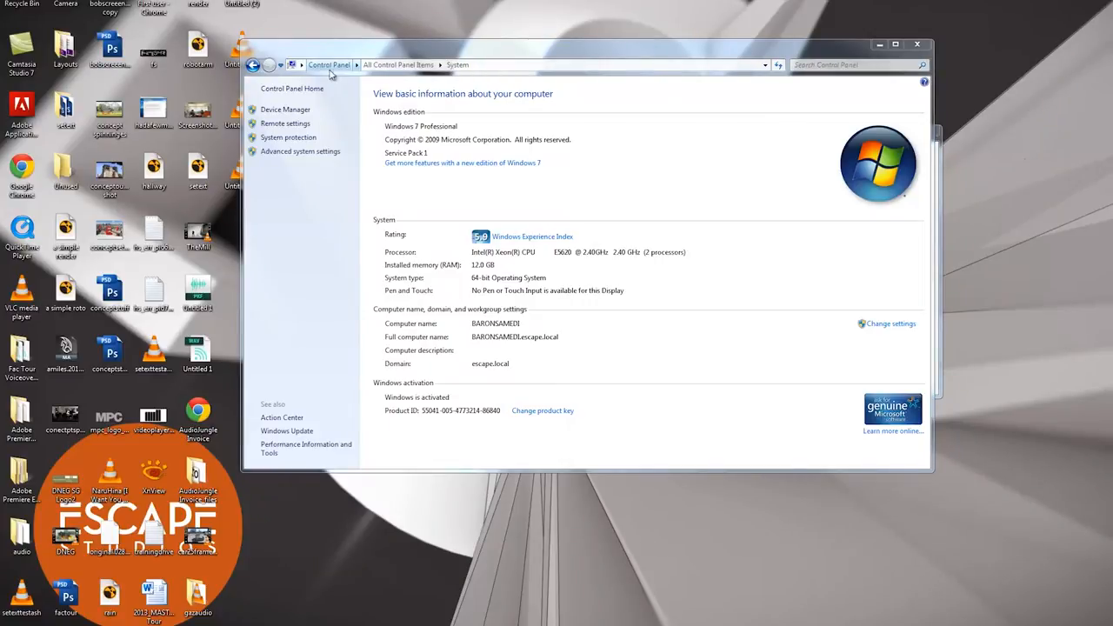
mouse_move(487, 136)
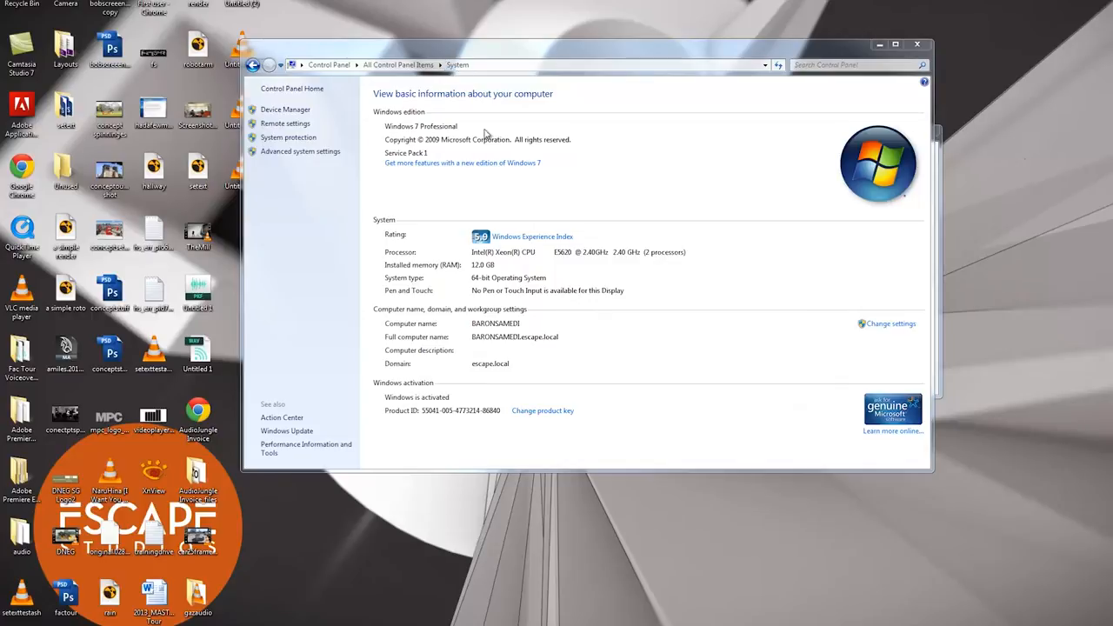
mouse_move(288, 153)
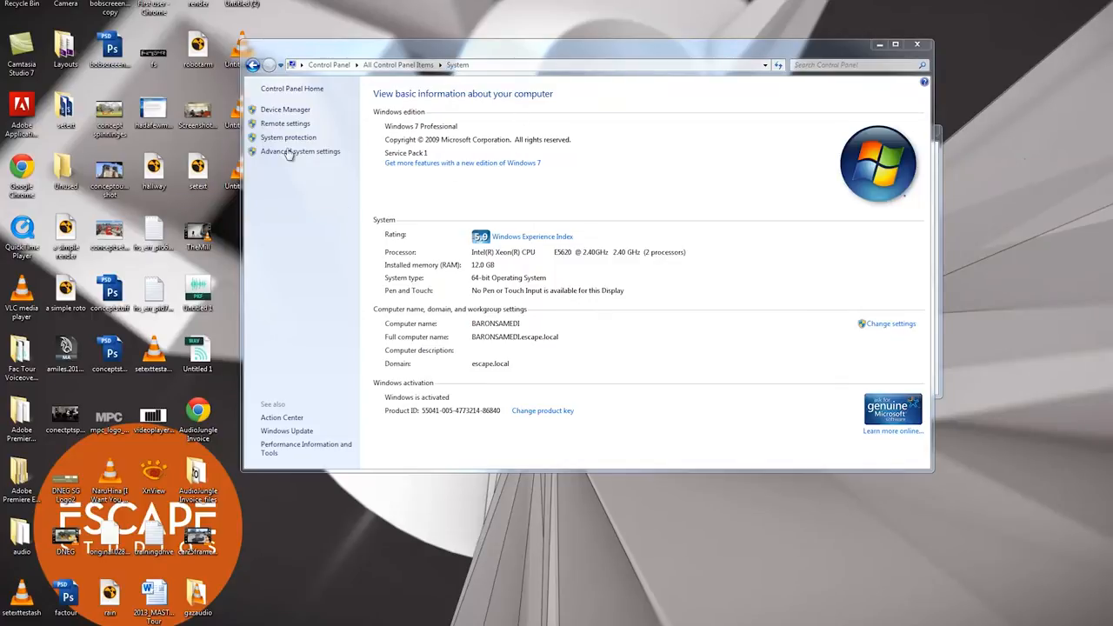
- Reach the Environment Variables list via Advanced system settings and scroll the system variables toward Path
left_click(299, 150)
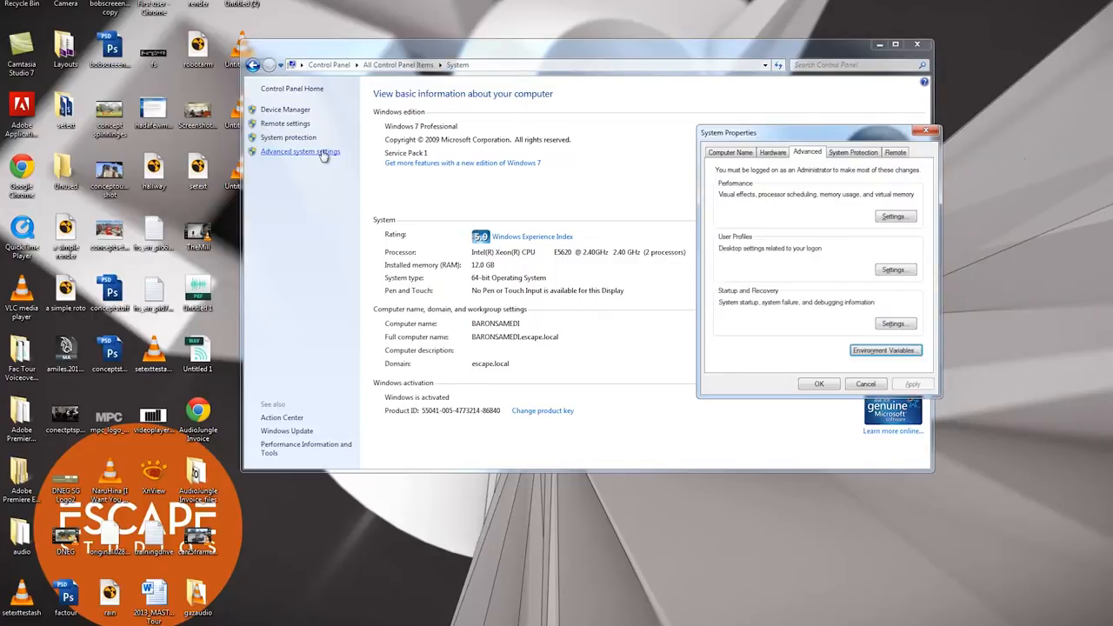
mouse_move(834, 144)
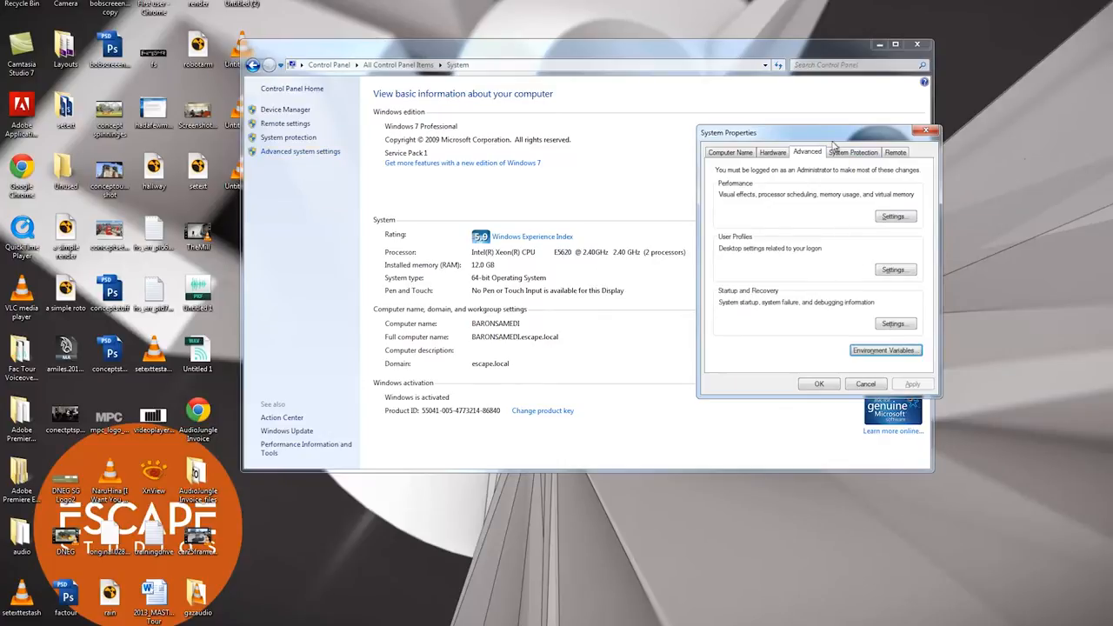
left_click_drag(817, 132, 682, 108)
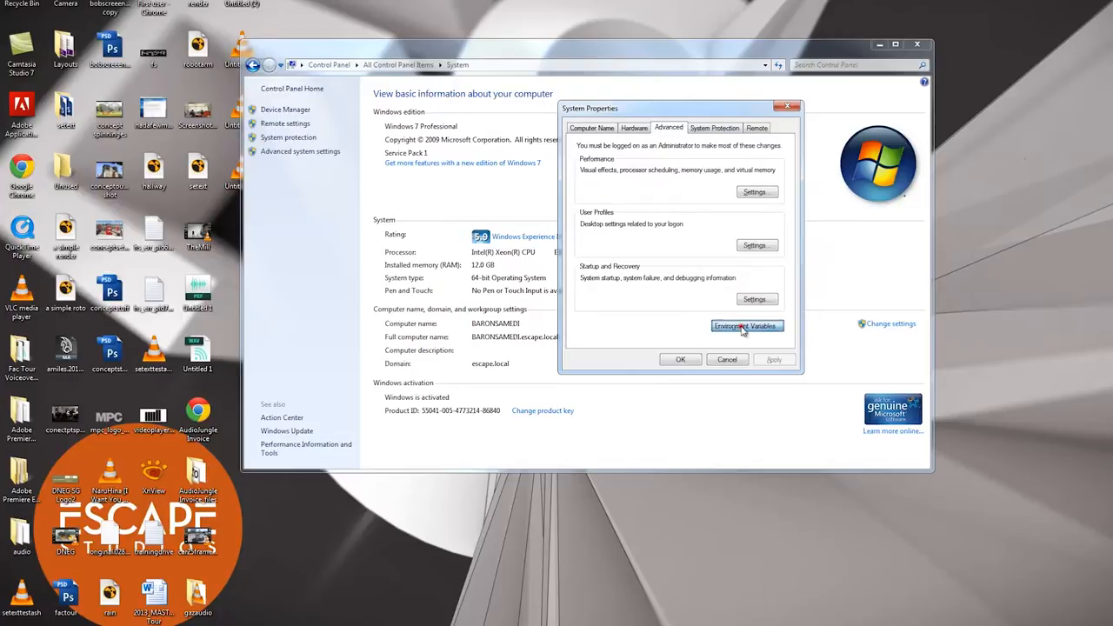
left_click(747, 326)
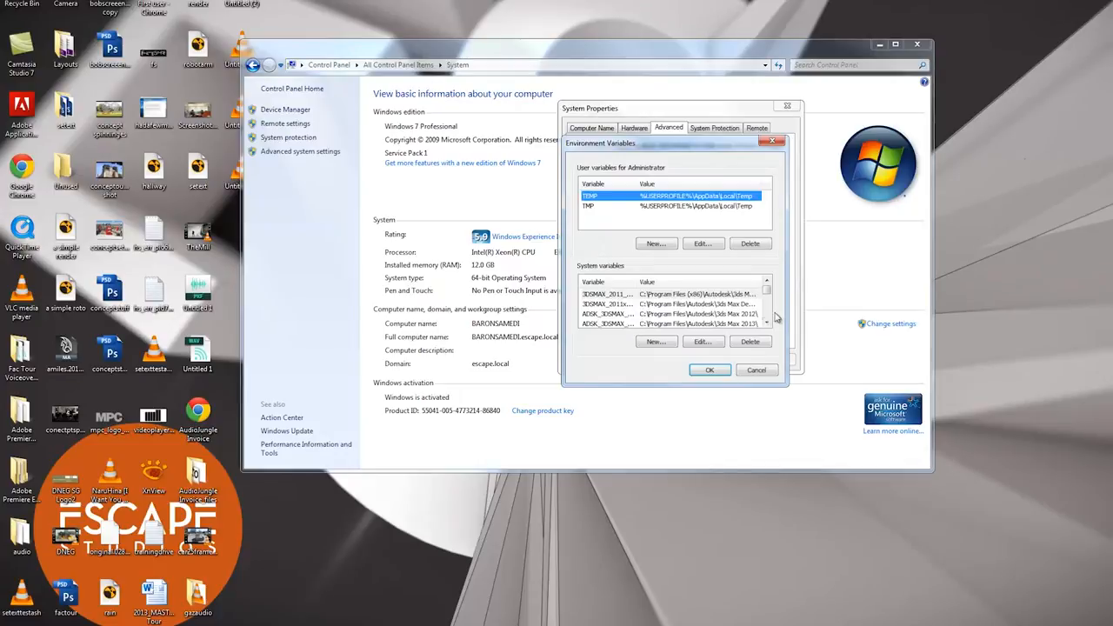
scroll("down", 3)
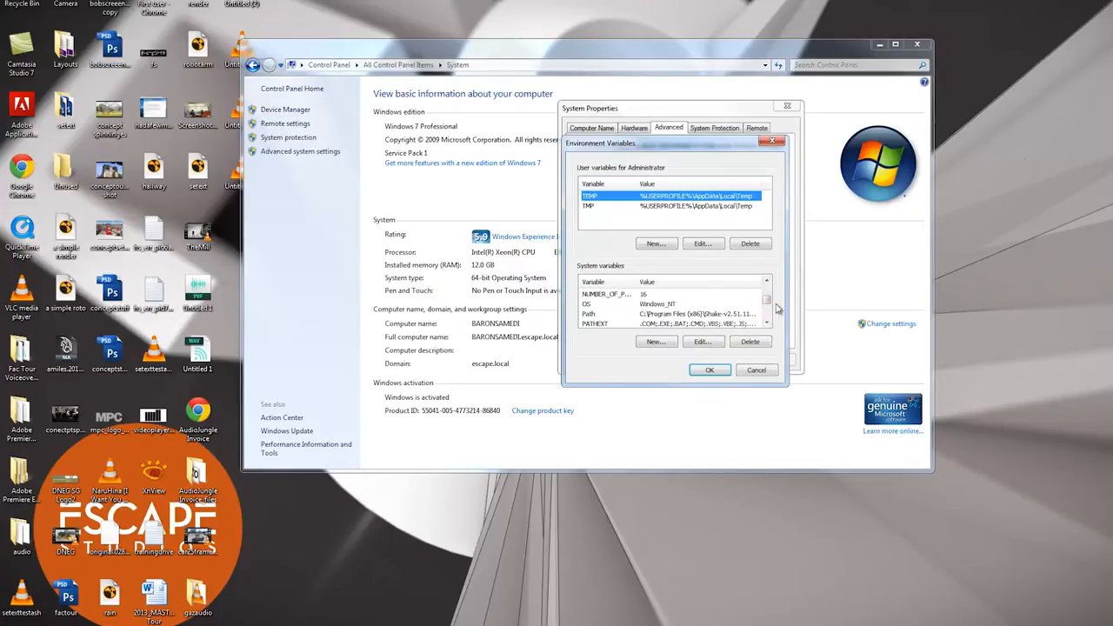
mouse_move(850, 368)
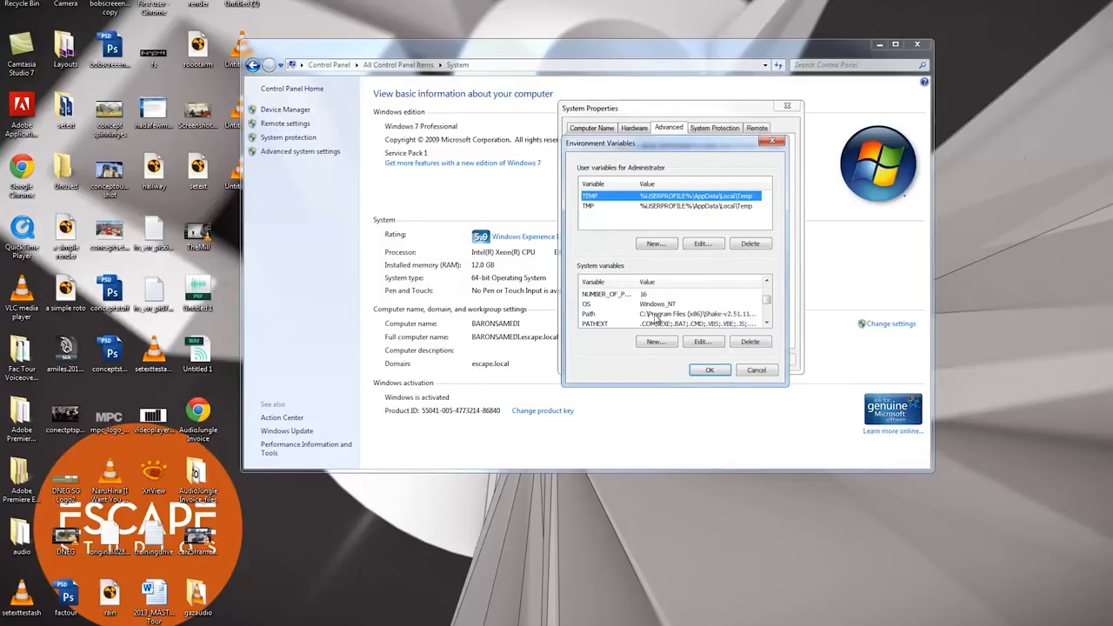
- Edit the system Path variable to append the Maya2013 bin folder and confirm with OK
left_click(615, 313)
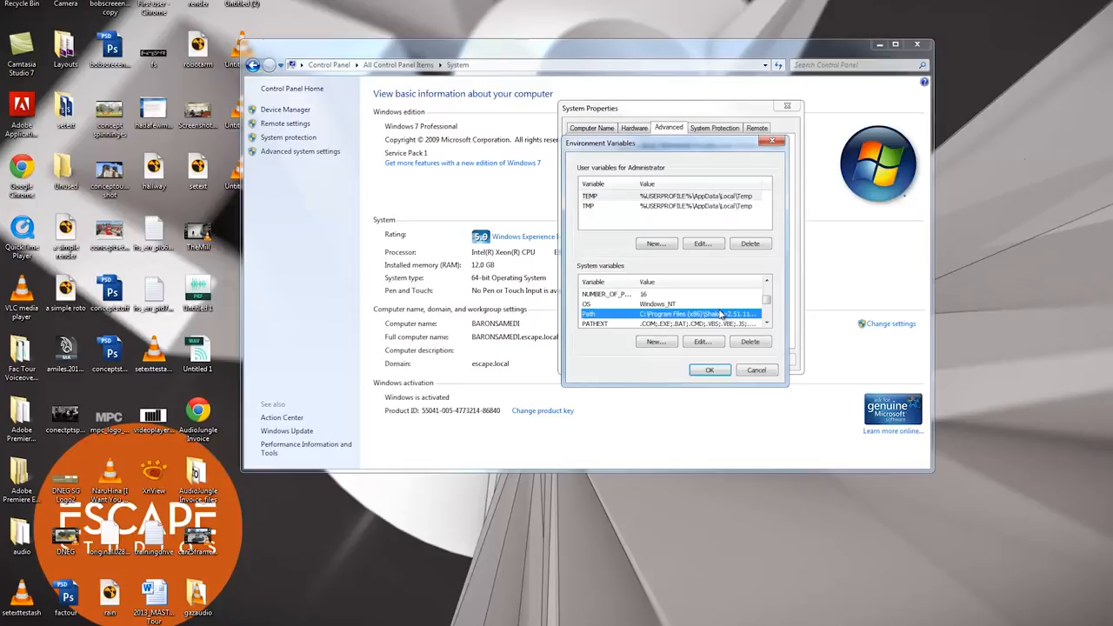
left_click(703, 341)
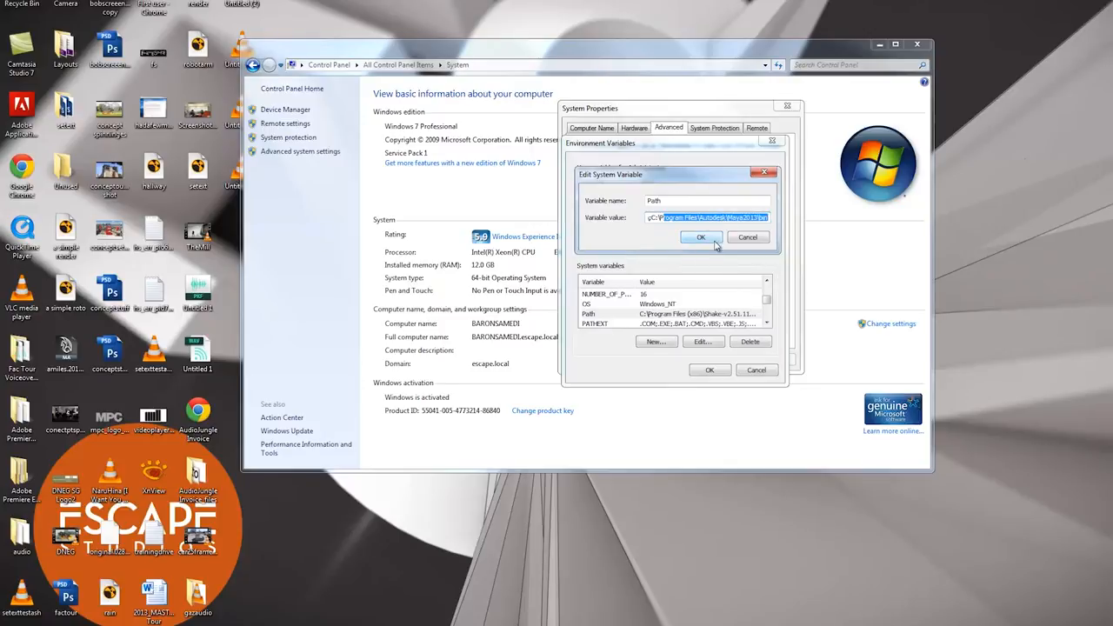
left_click(702, 236)
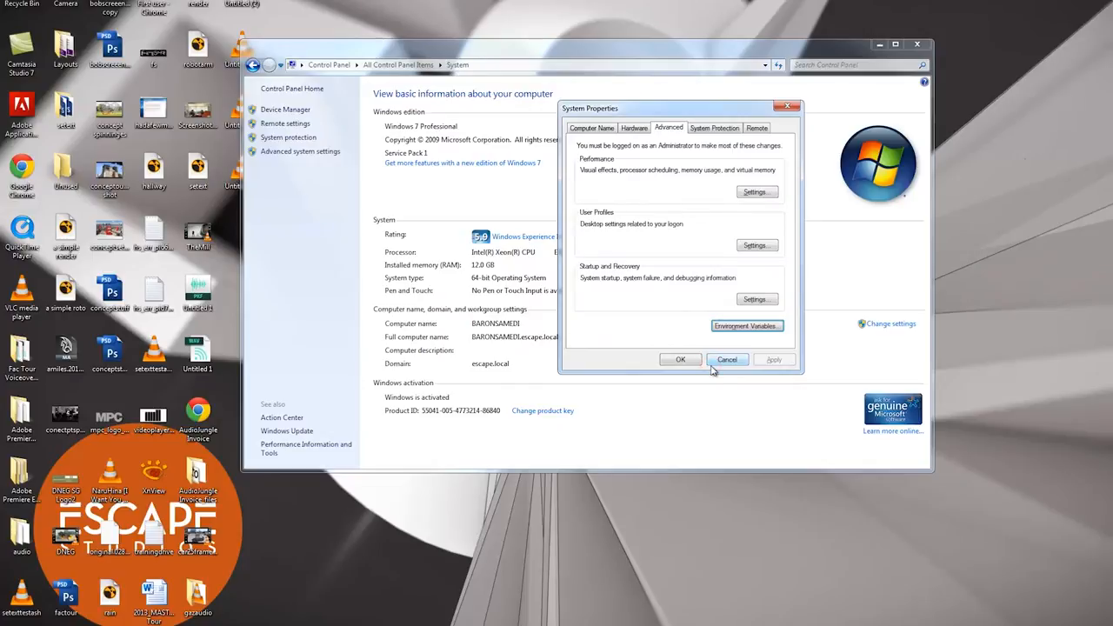
mouse_move(779, 274)
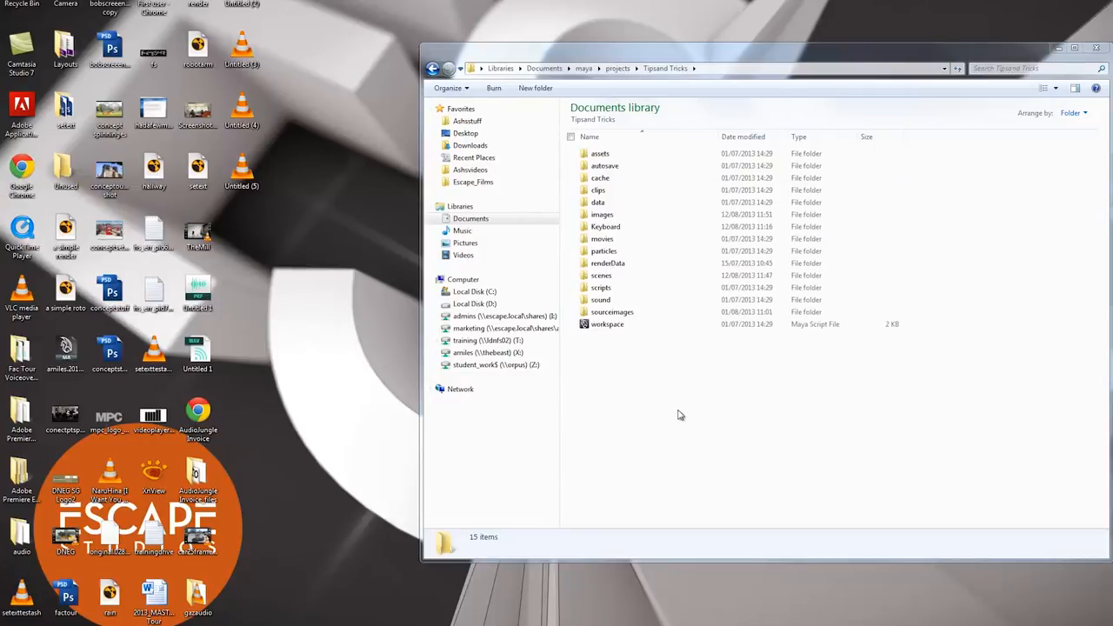
mouse_move(639, 411)
type("cmd")
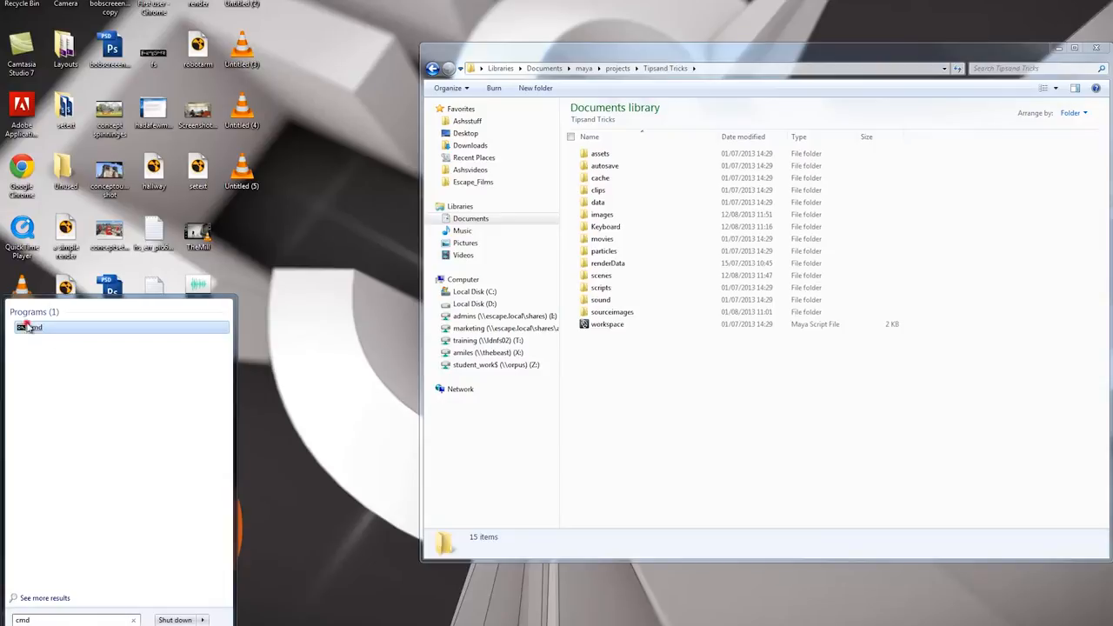
- Launch cmd.exe from the Start menu beside the Explorer window
left_click(35, 327)
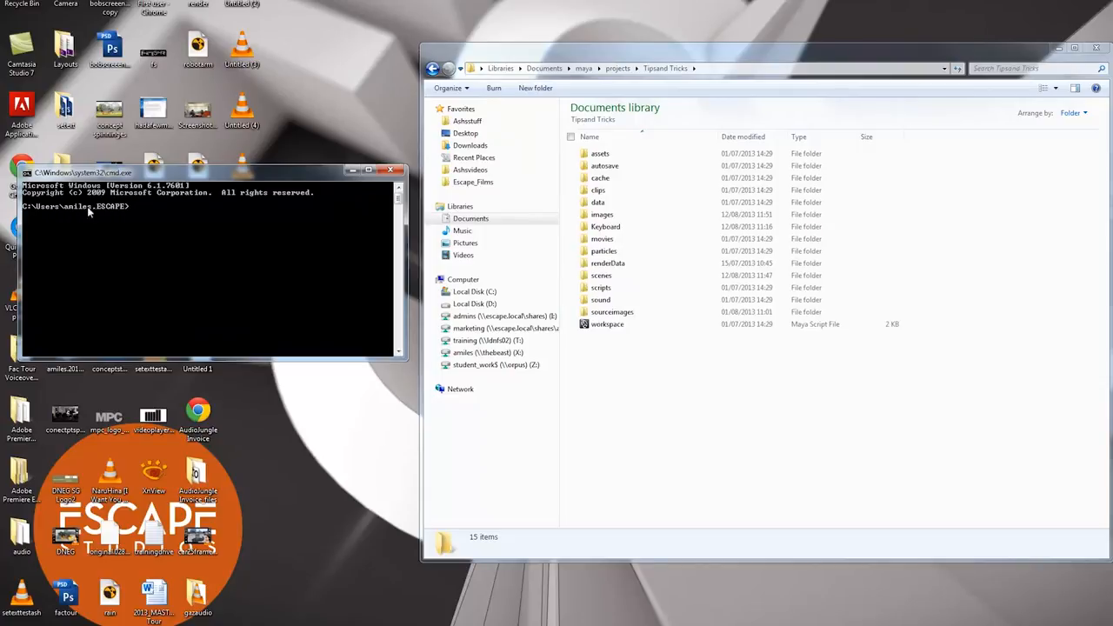
mouse_move(872, 160)
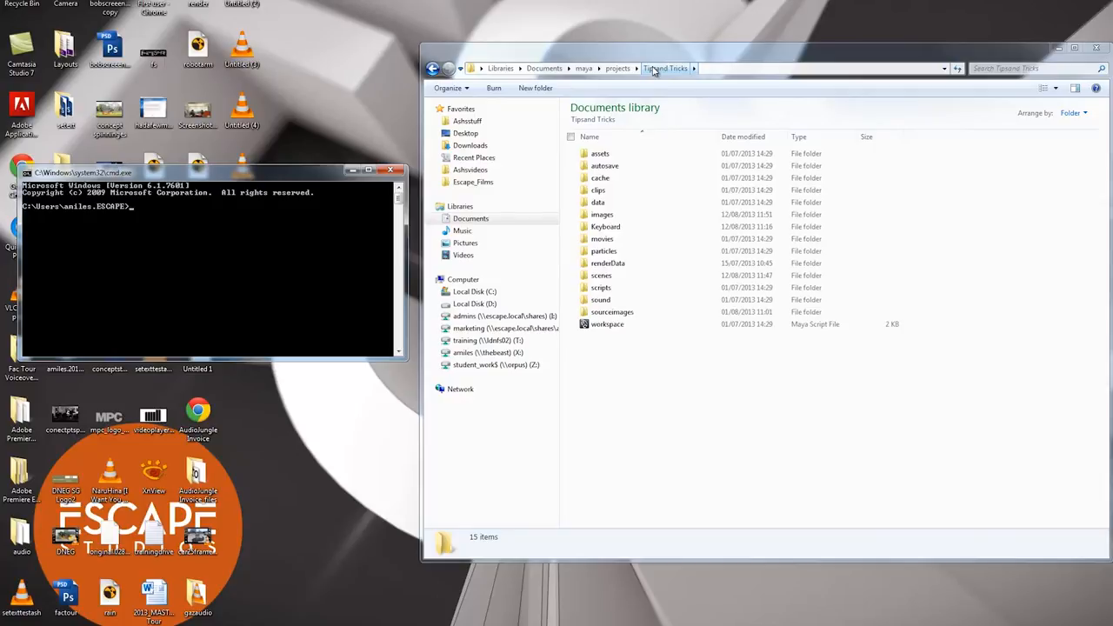
- Activate the Command Prompt window so the drive change to C: can be entered
left_click(664, 68)
type("x:")
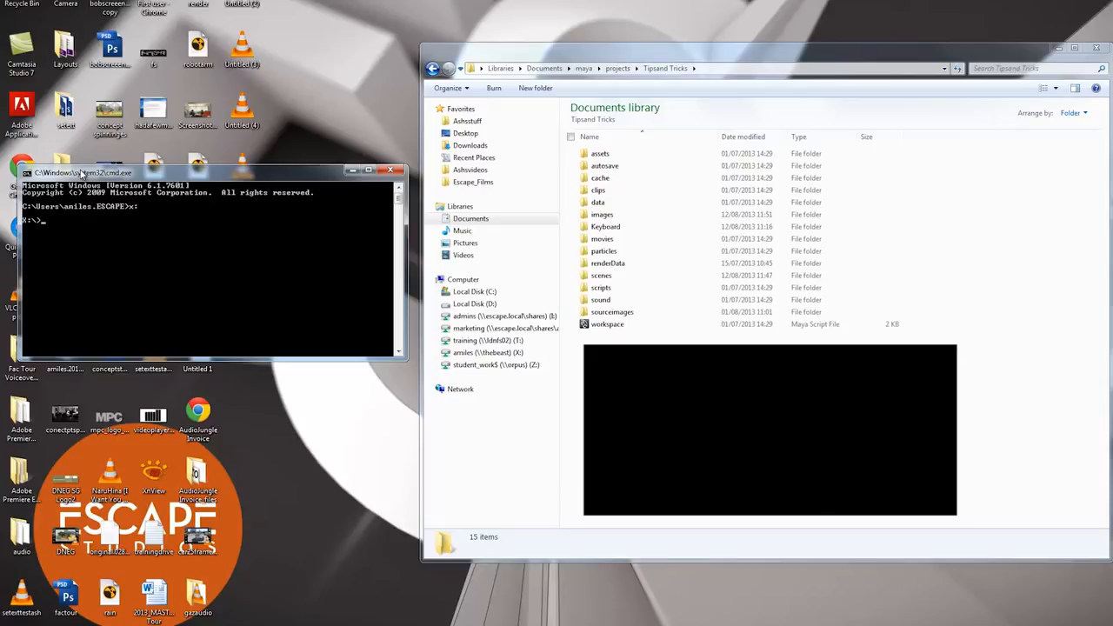
- Change directory into mydocuments and then into maya
type("cd")
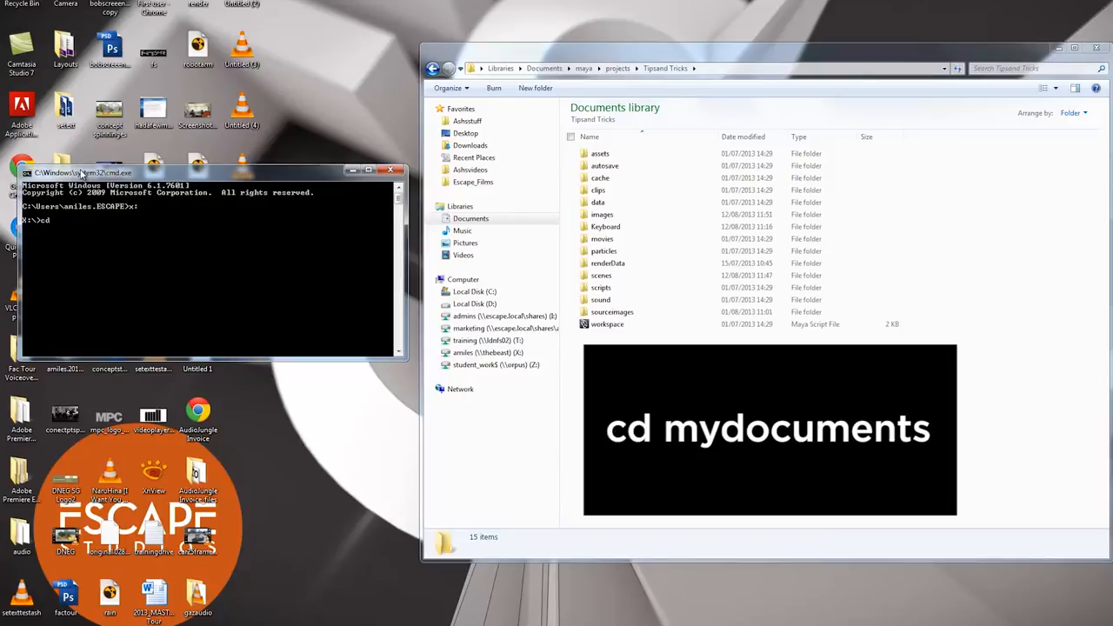
type("m")
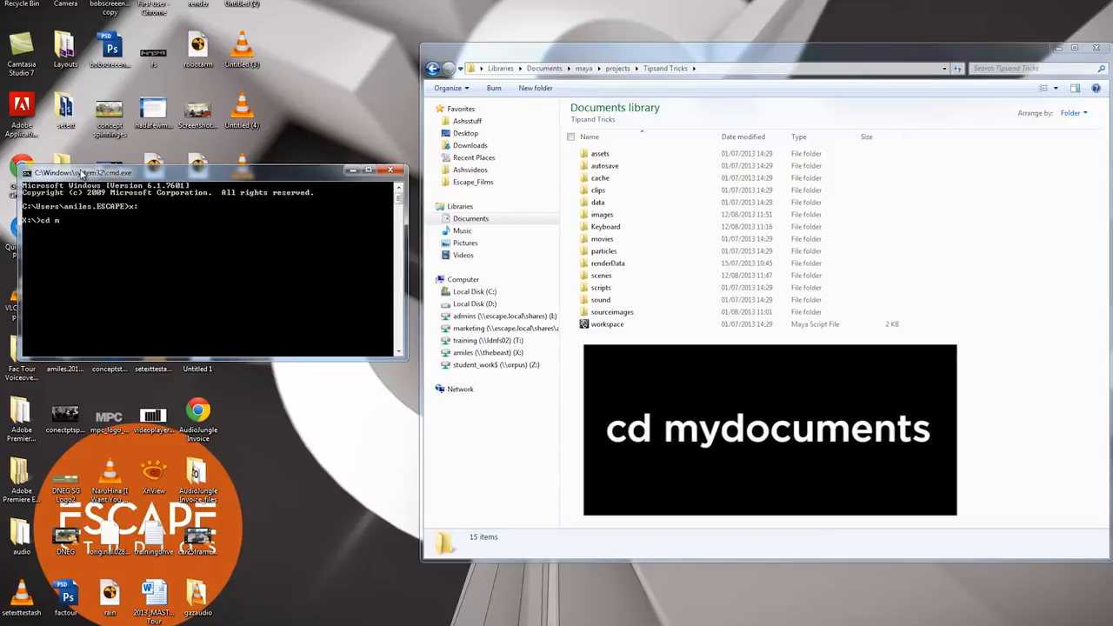
type("ydocuments")
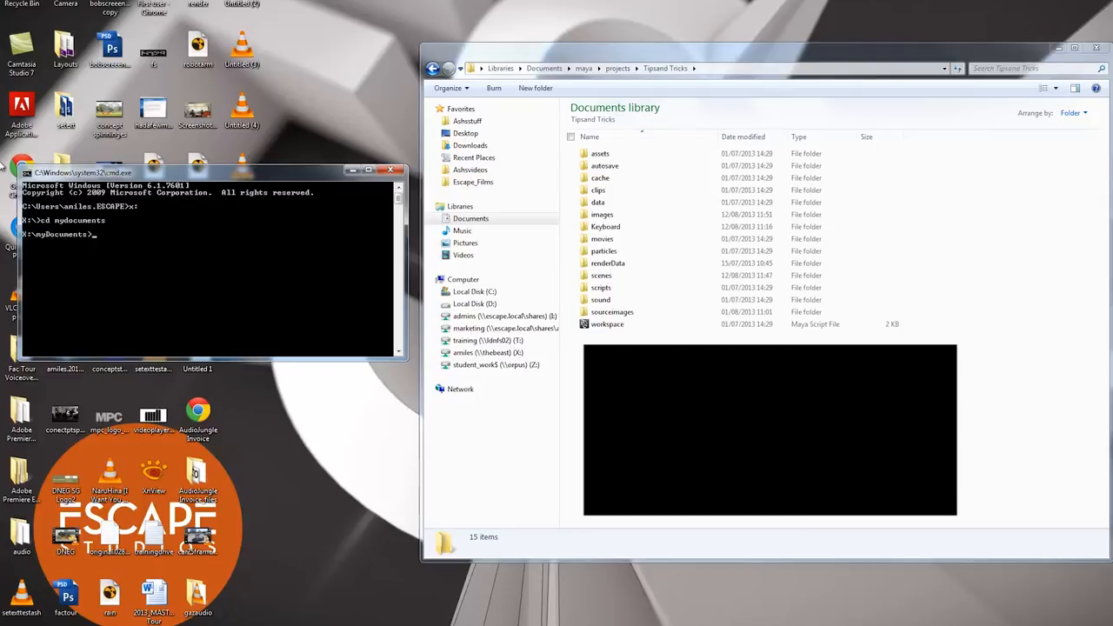
mouse_move(56, 239)
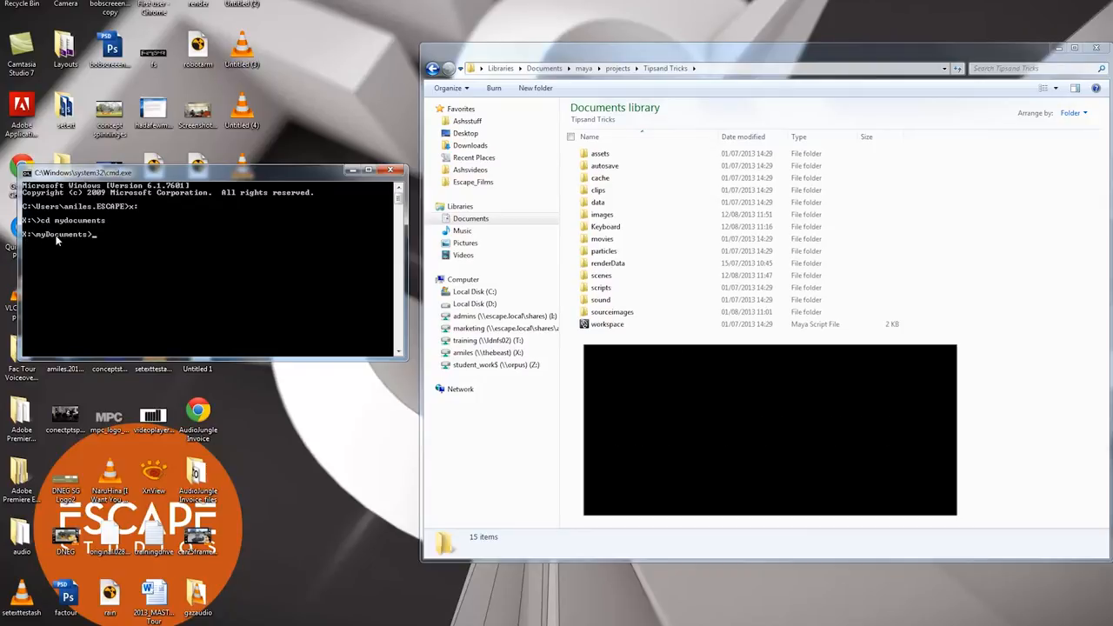
mouse_move(285, 419)
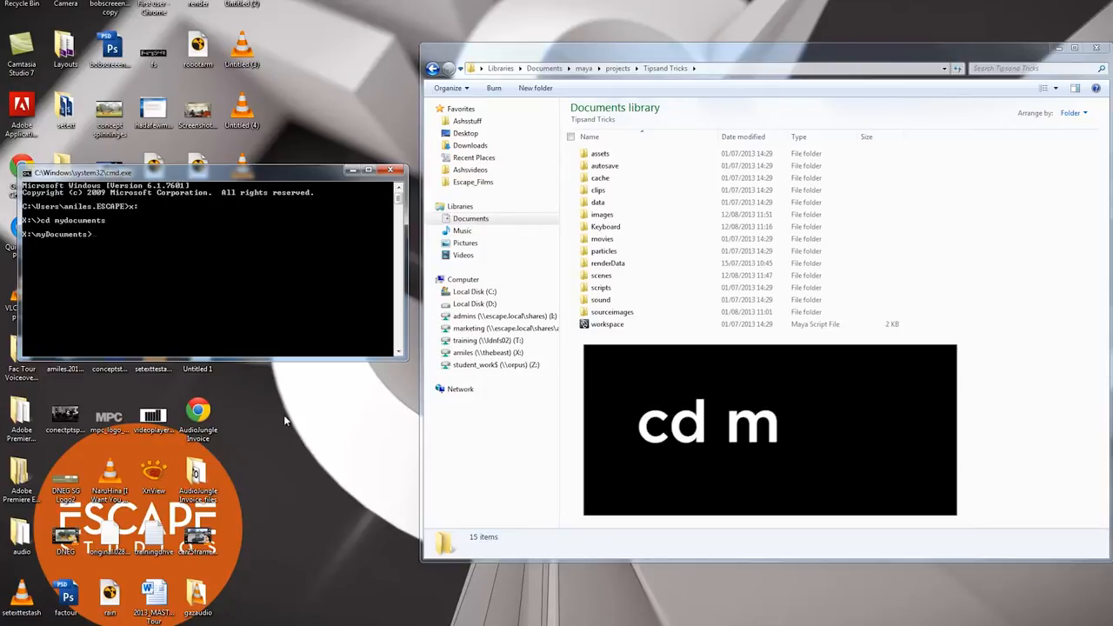
type("cd m")
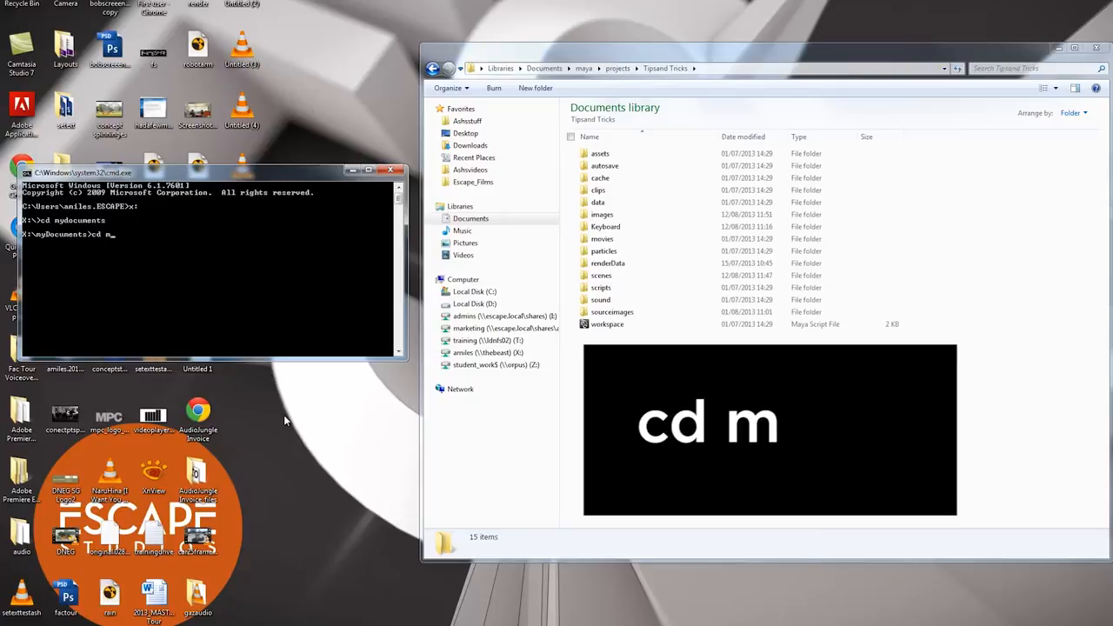
type("aya")
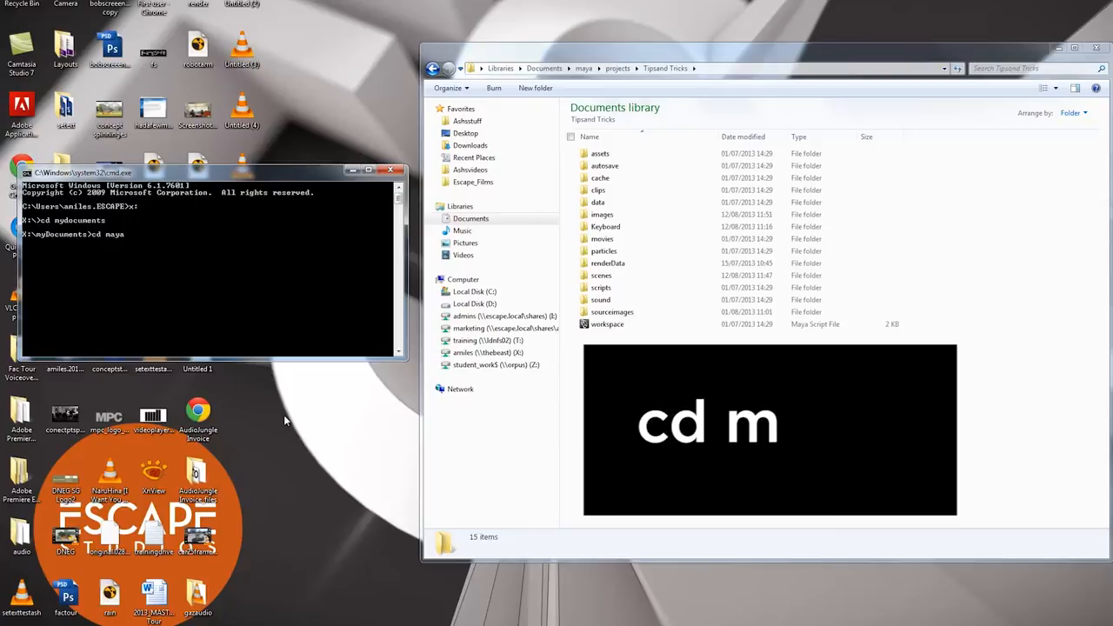
type("aya")
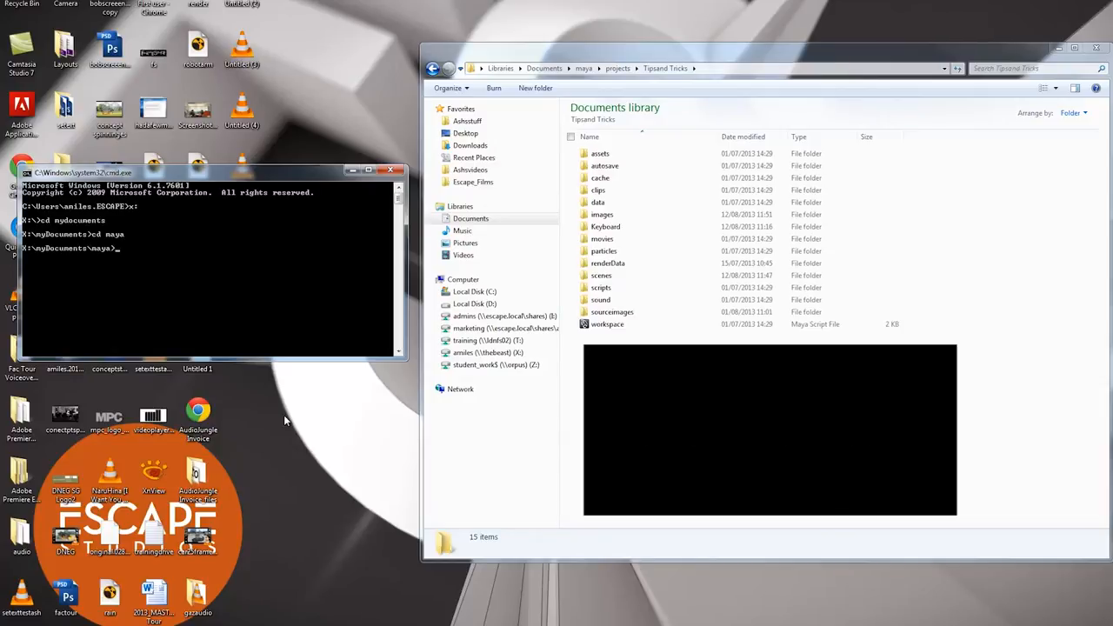
- Change directory into "projects\Tipsand Tricks" with a quoted cd path
type("cd")
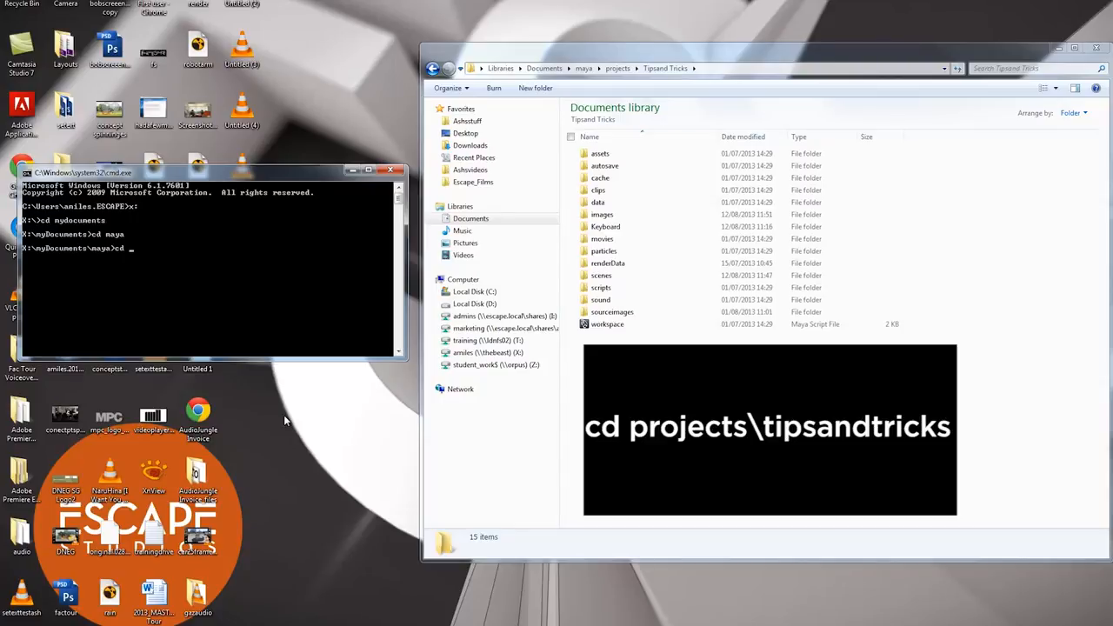
type("projects\\")
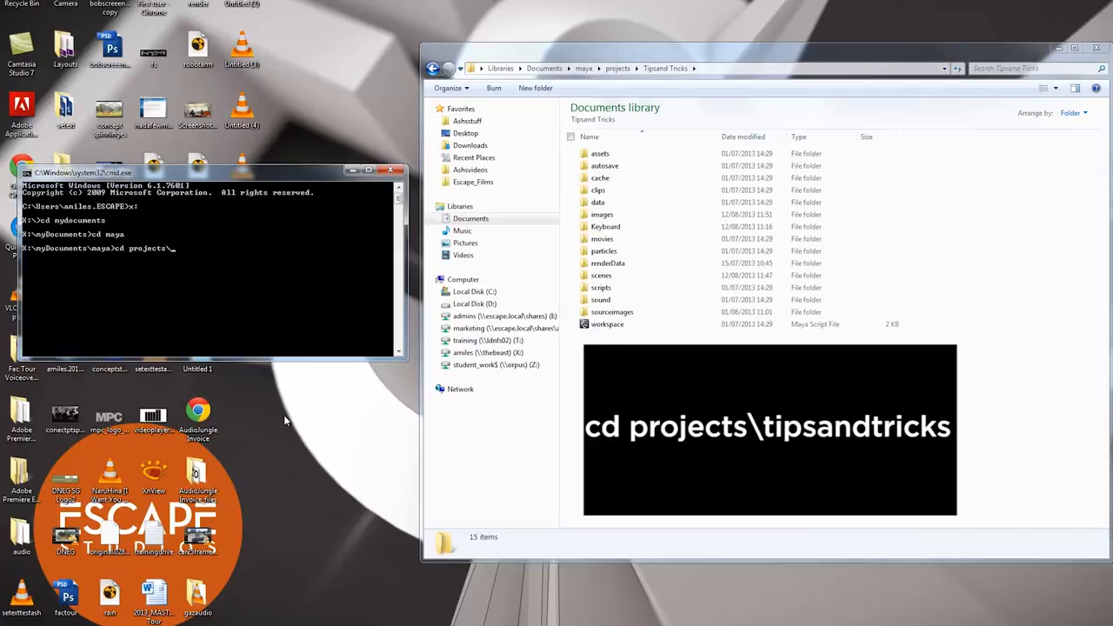
type("t")
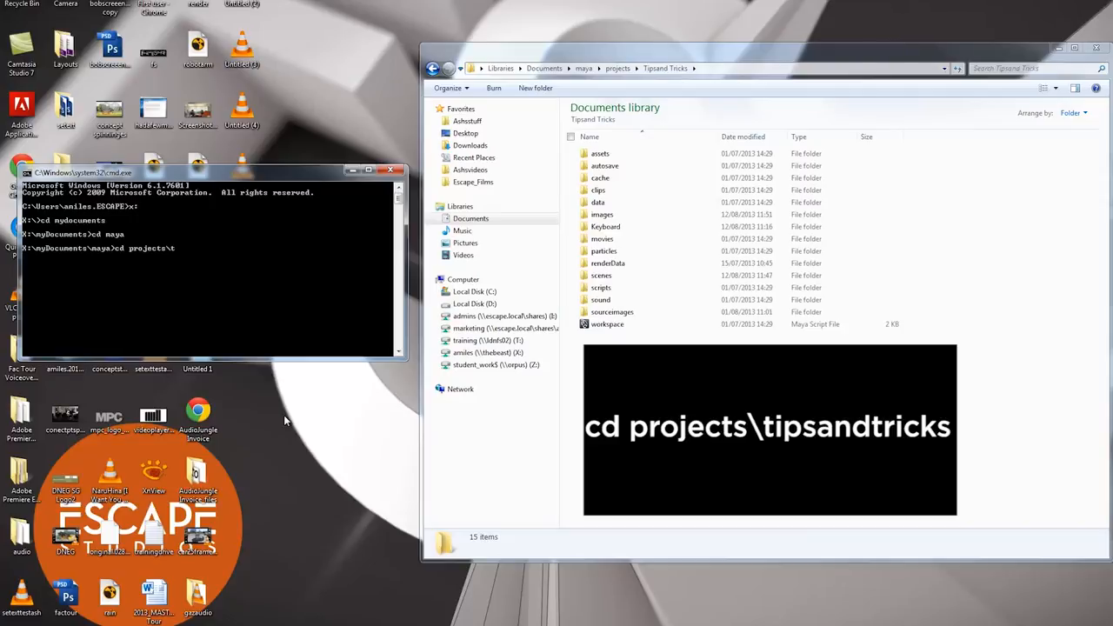
type("cd \"projects\\Tipsand Tricks\"")
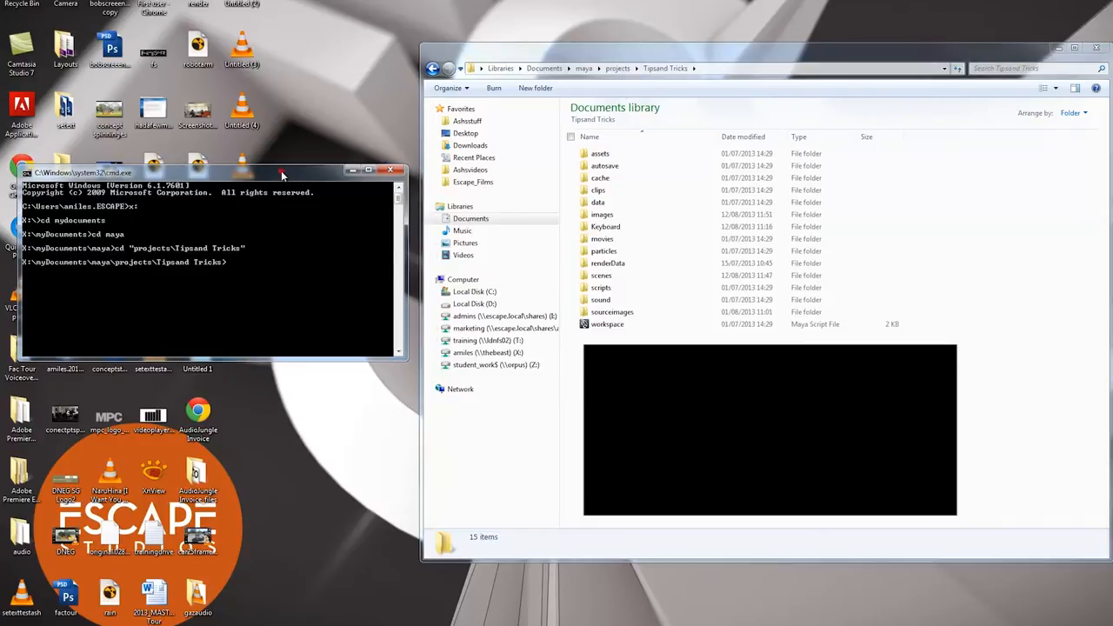
mouse_move(289, 275)
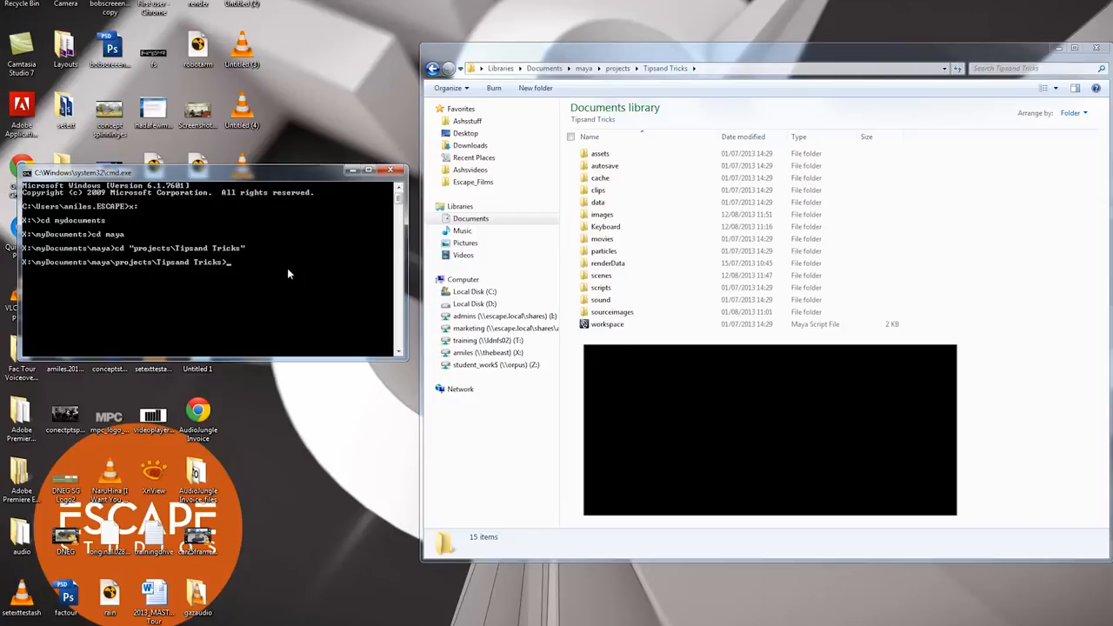
- Begin the render command with -r mr, start frame 1, end frame 5 and -b1 step
type("render -r")
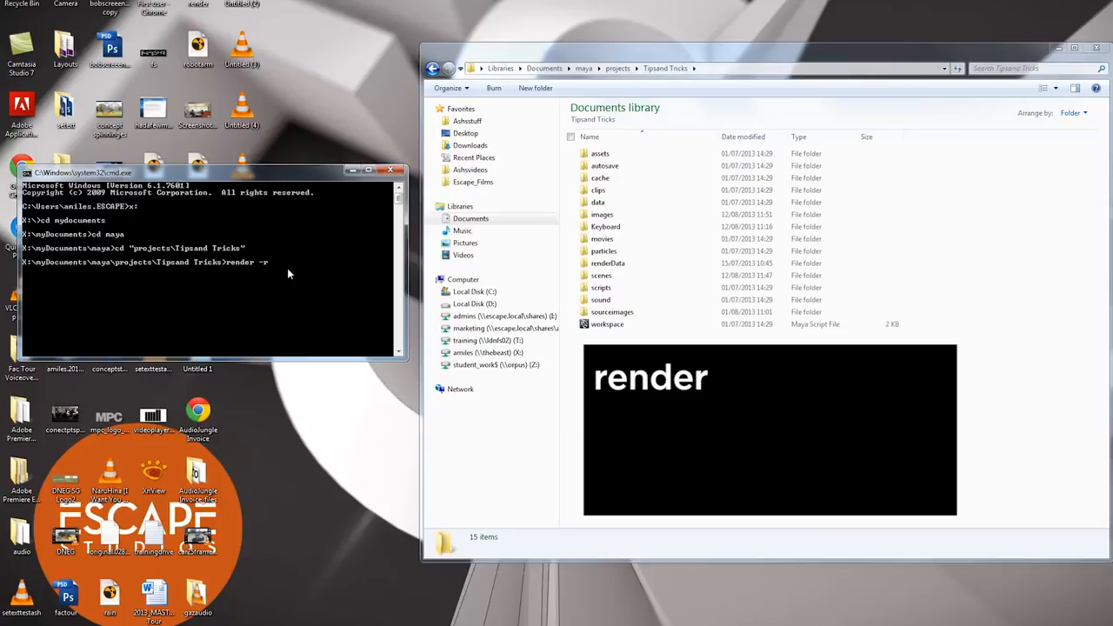
type("mr -s 1 -e 5 -b1 -rd images/creeper scenes/creeper3.mb")
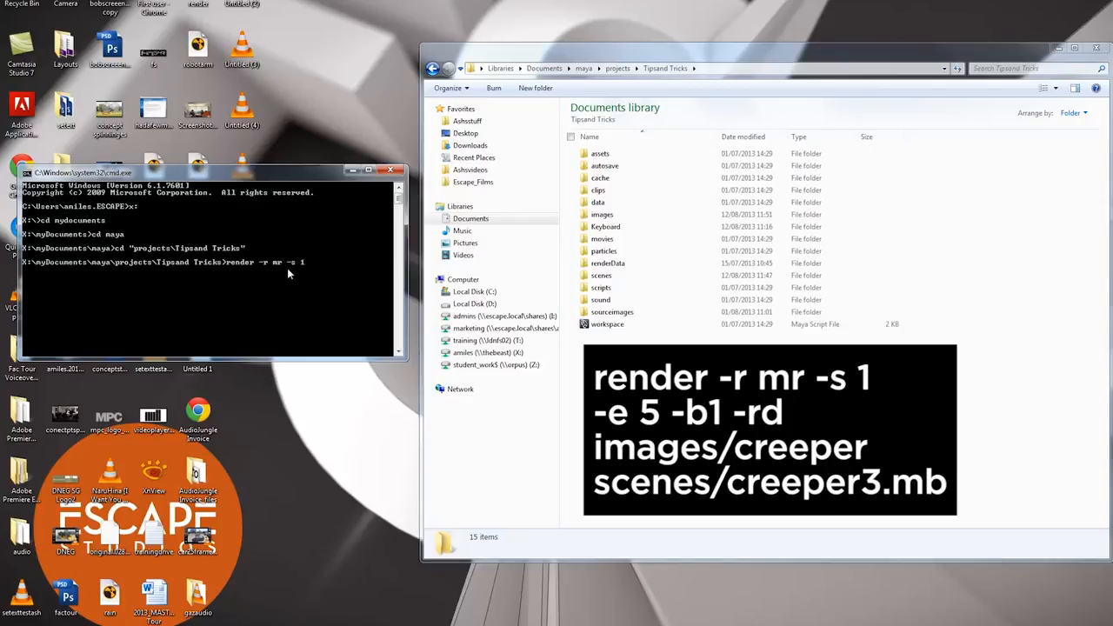
type("-e 5")
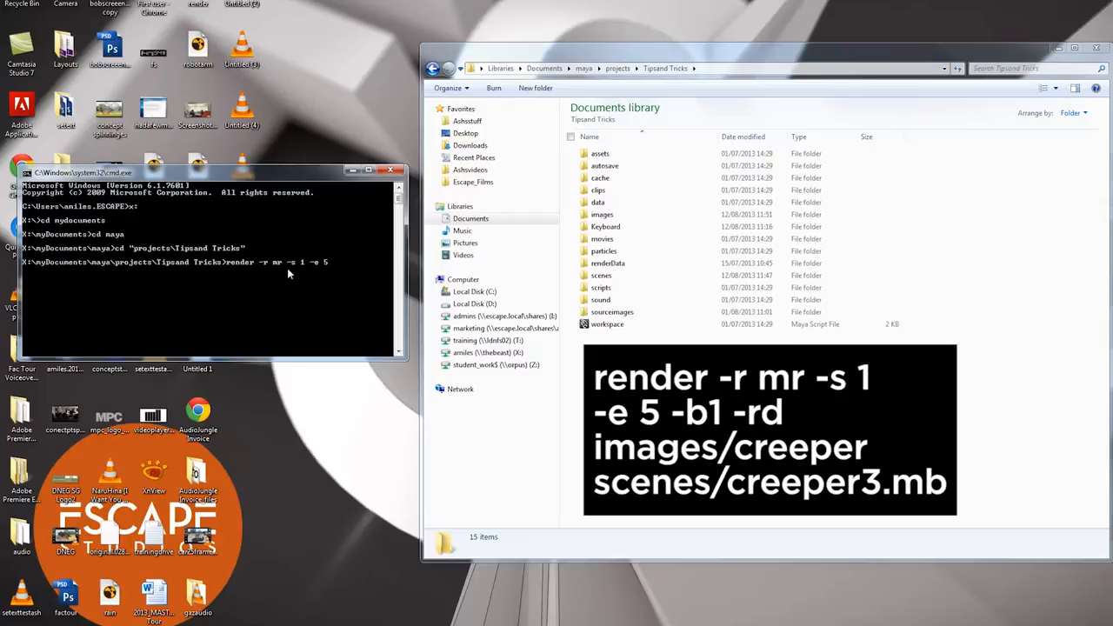
type("-b")
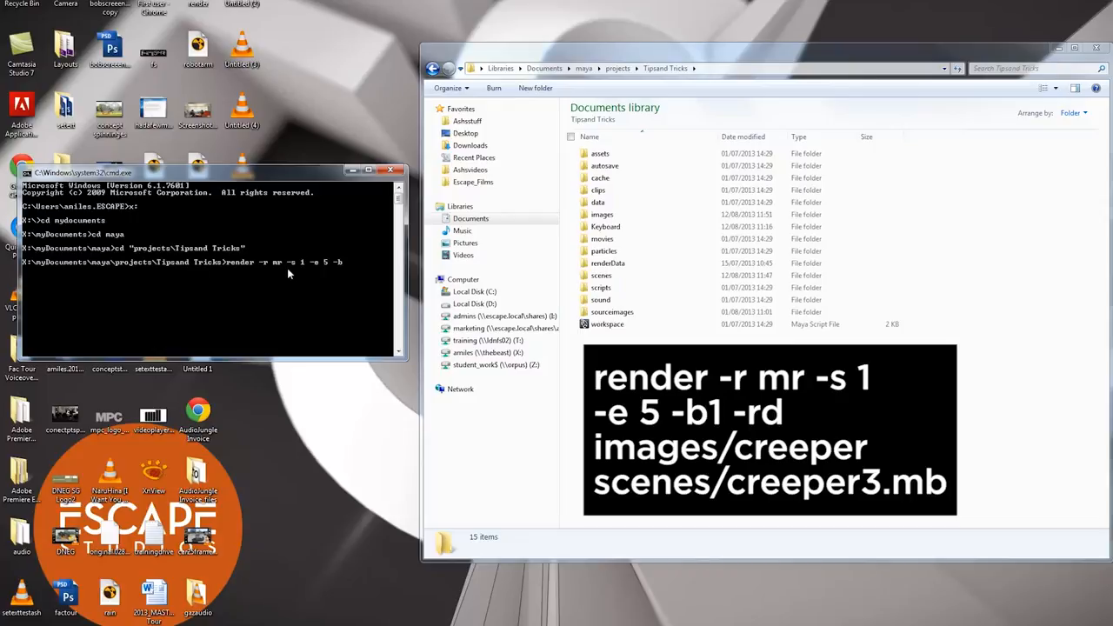
type("1")
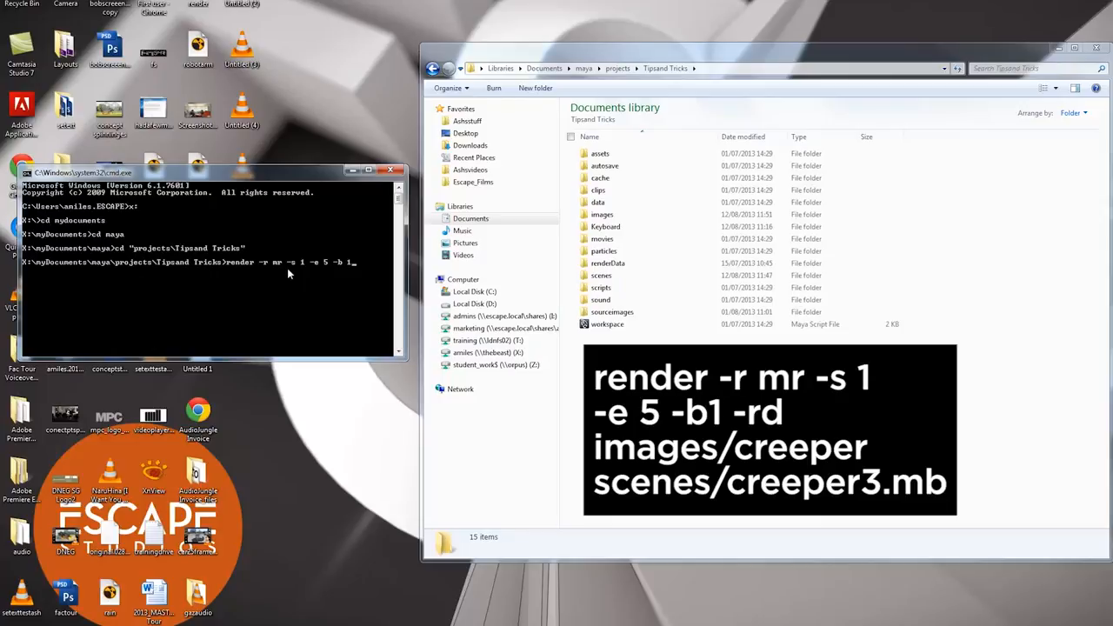
- Add the -rd images/creeper output directory to the render command
type("-rd")
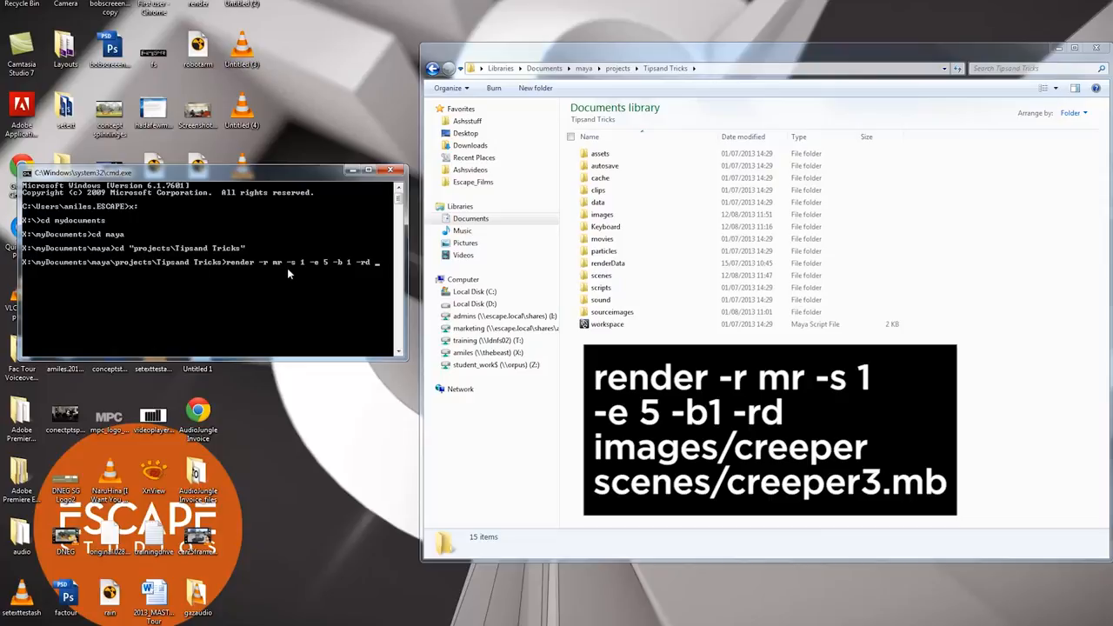
type("images")
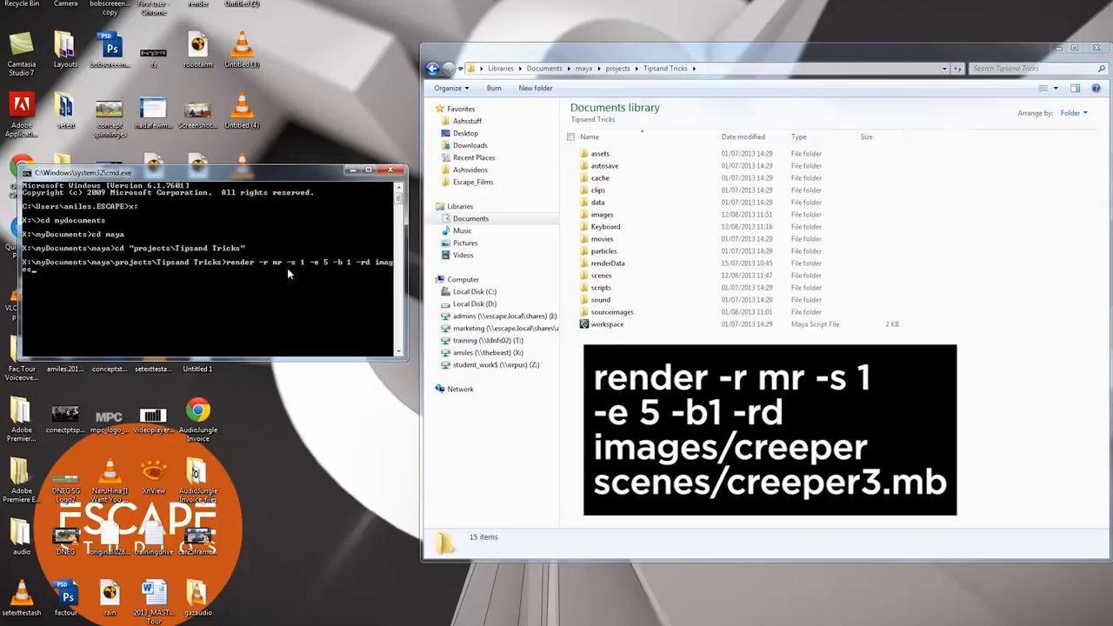
type("/cr")
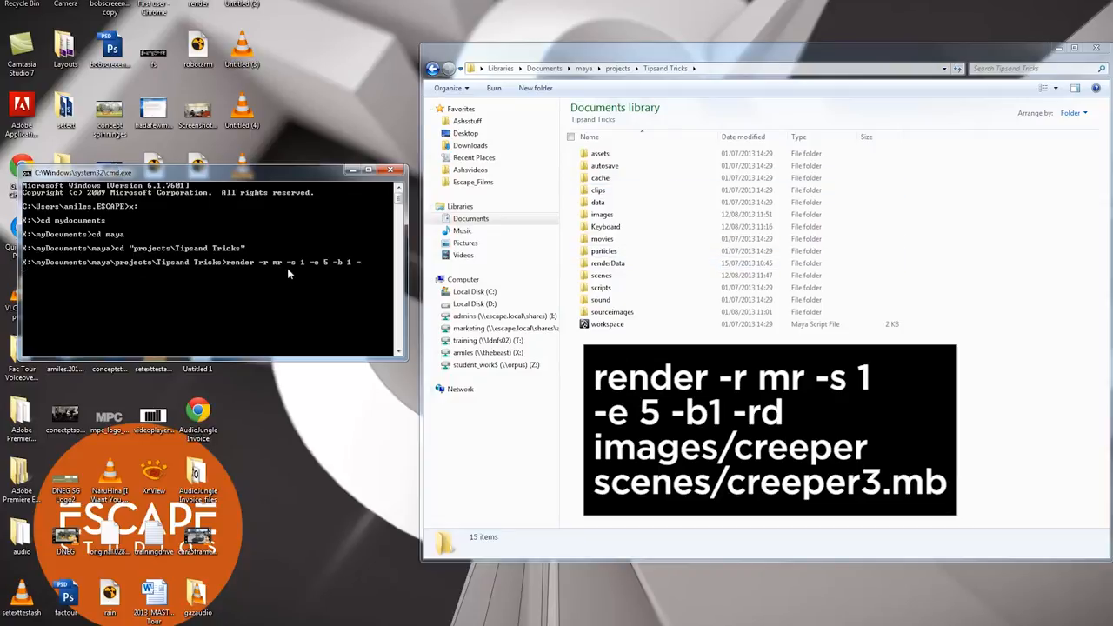
type("rd")
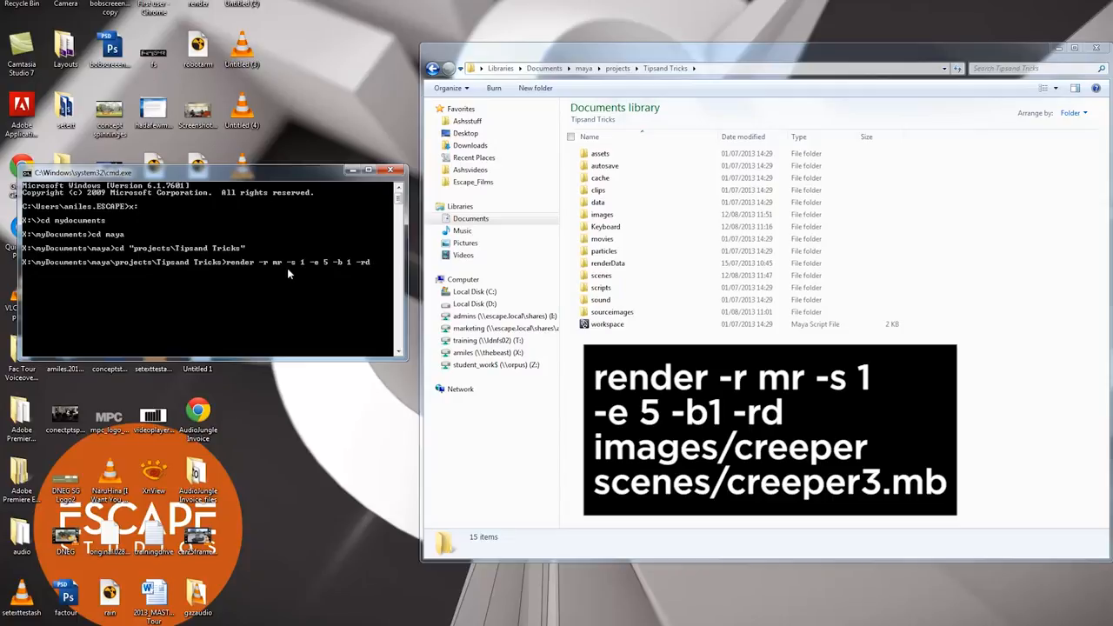
type("images/creeper")
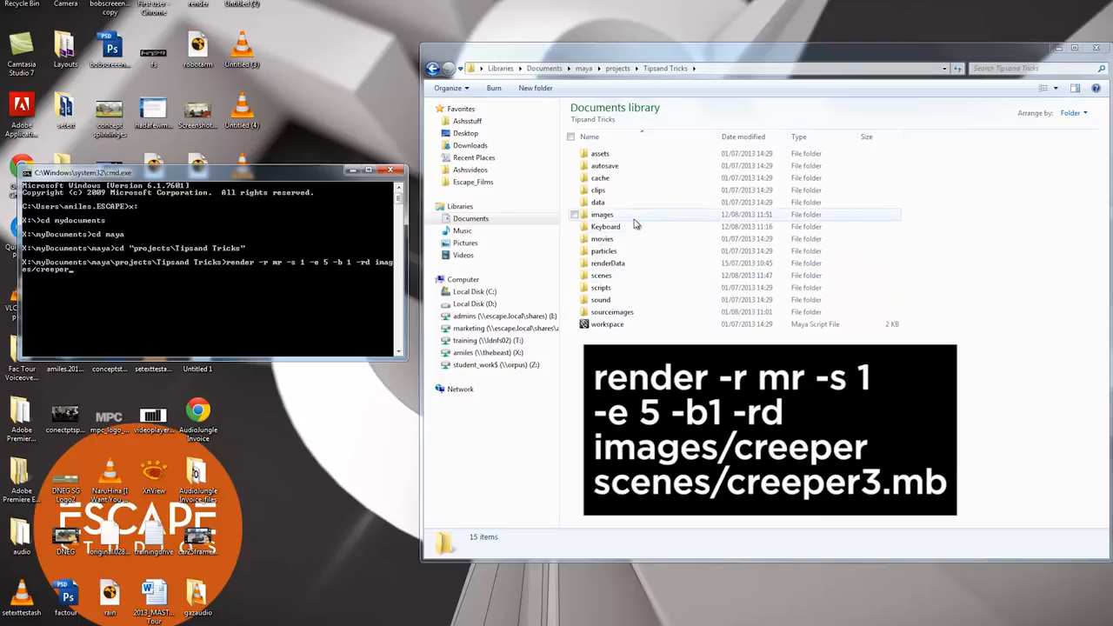
- View the contents of the project's images folder in Explorer
double_click(602, 214)
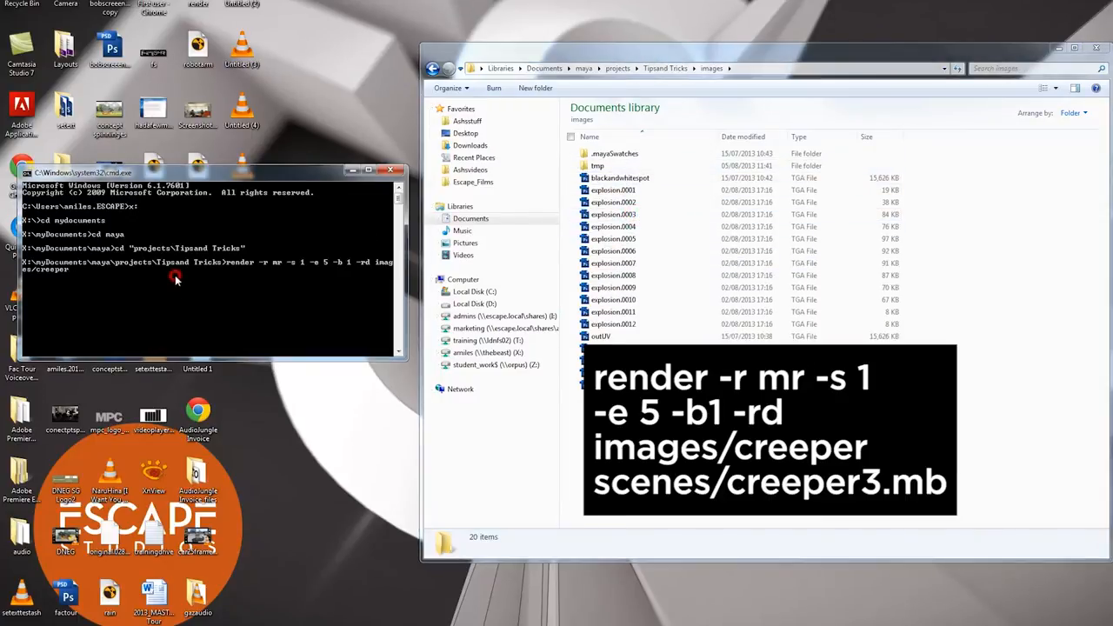
mouse_move(146, 274)
type(" scenes/creeper3.mb")
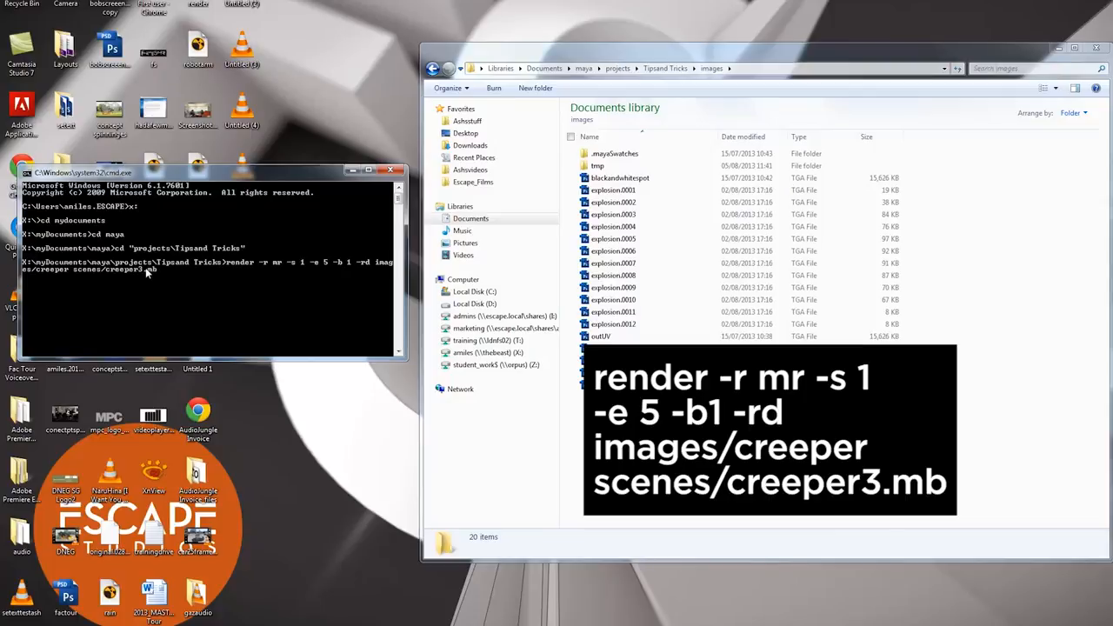
mouse_move(188, 320)
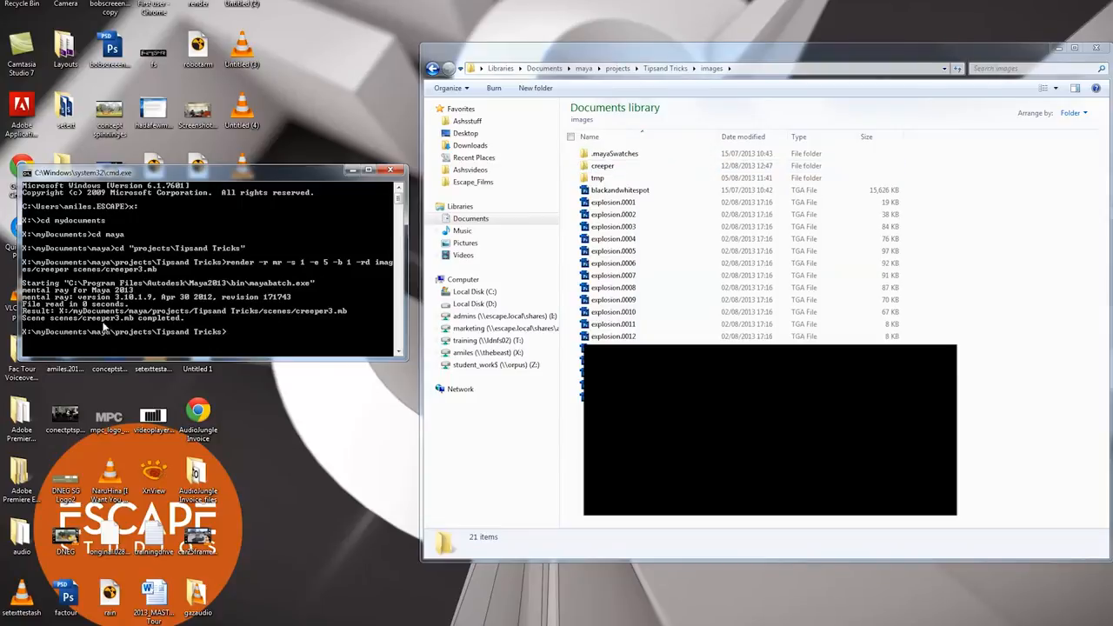
mouse_move(254, 331)
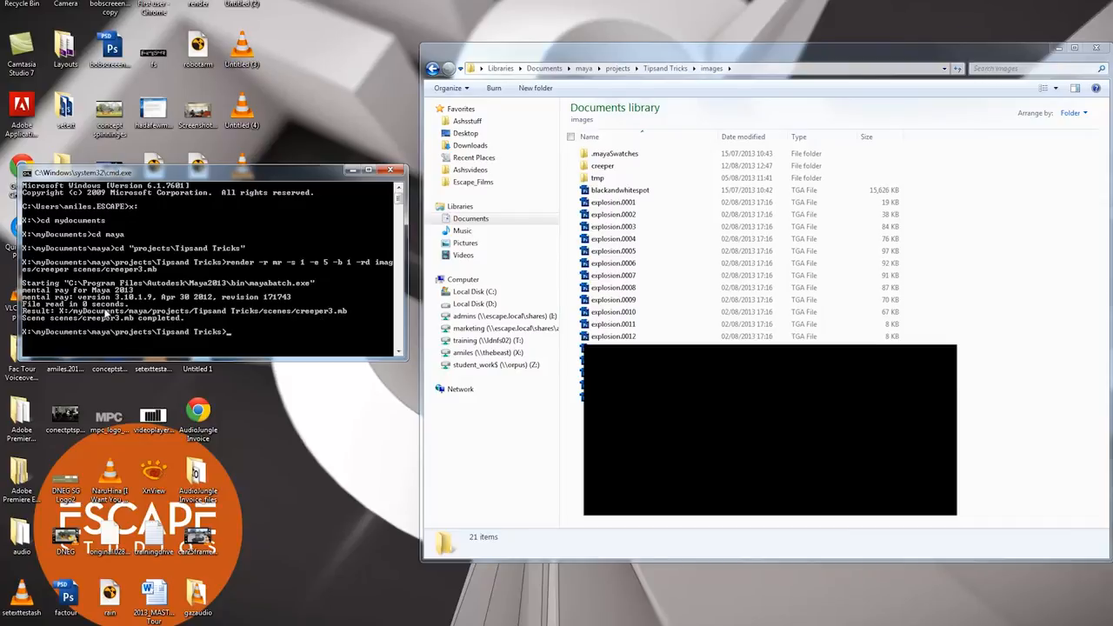
- View the new creeper folder holding rendered frames creeper3 0001 to 0005
left_click(600, 165)
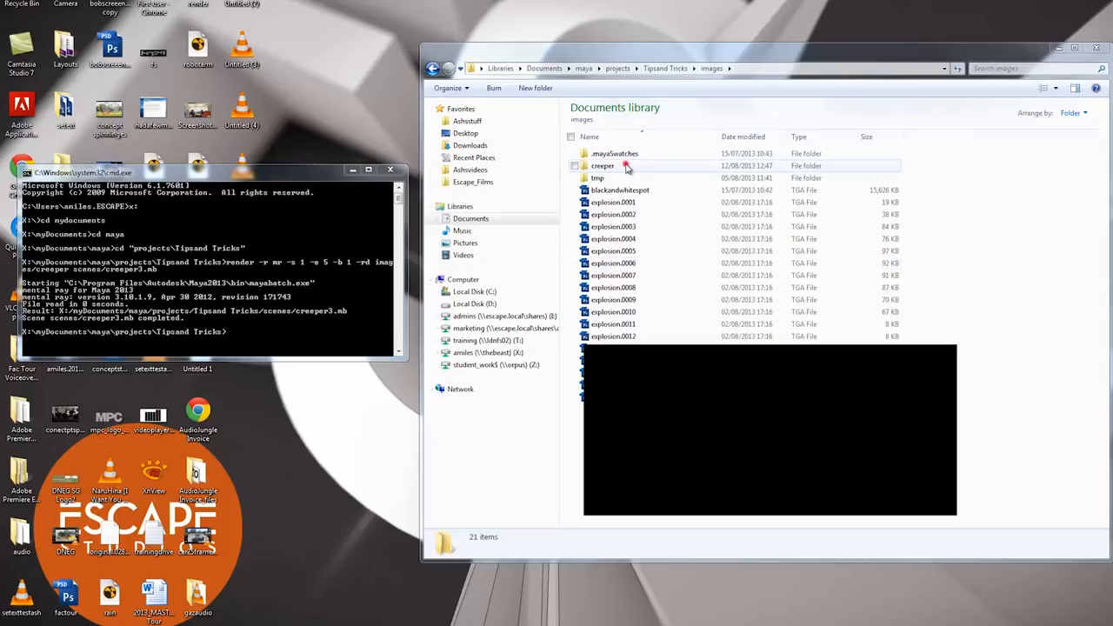
double_click(598, 165)
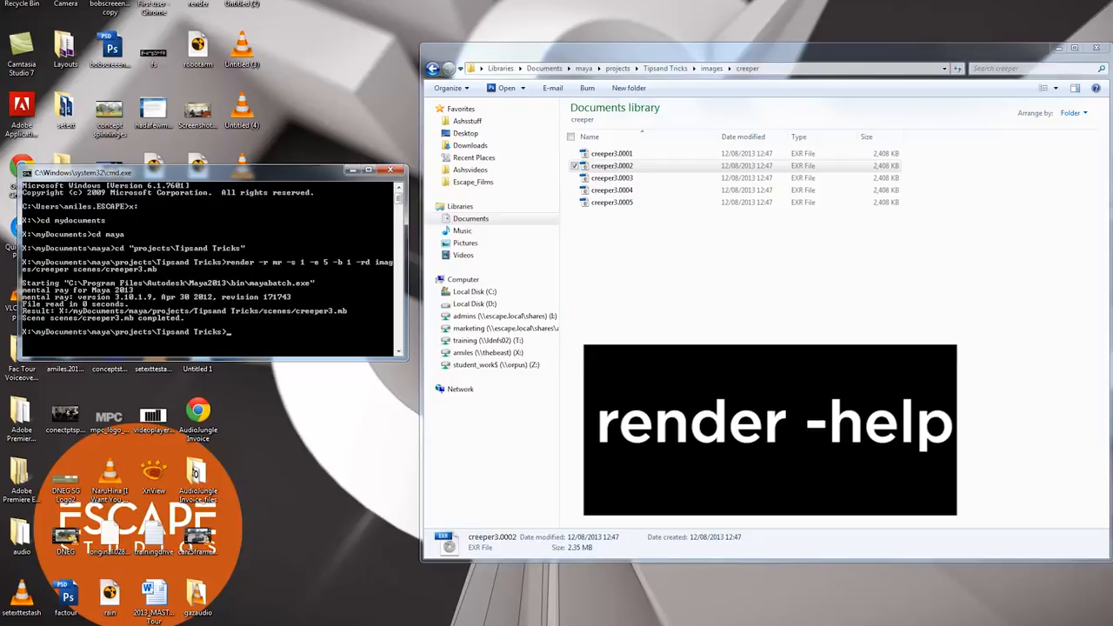
- Run render -help to list common options, then begin another render -r command
type("render -help")
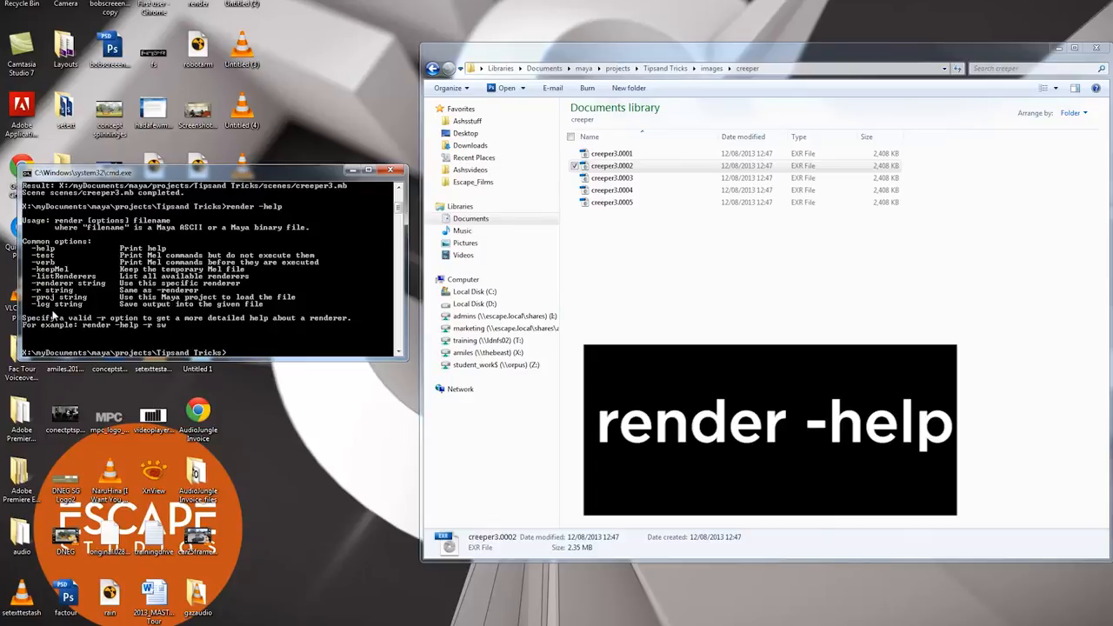
mouse_move(87, 294)
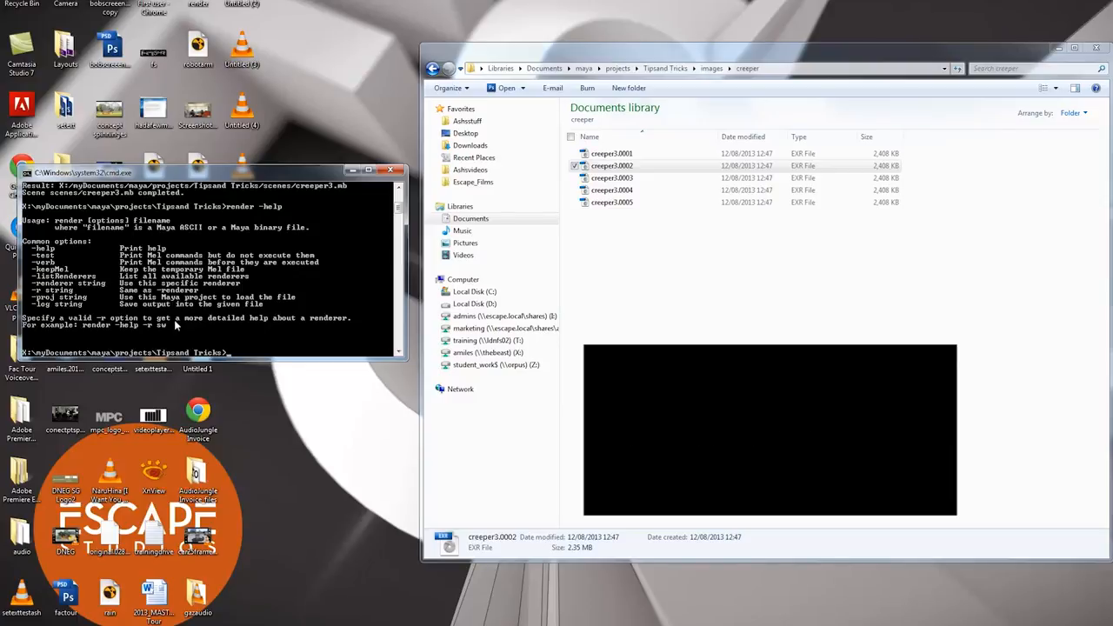
mouse_move(139, 321)
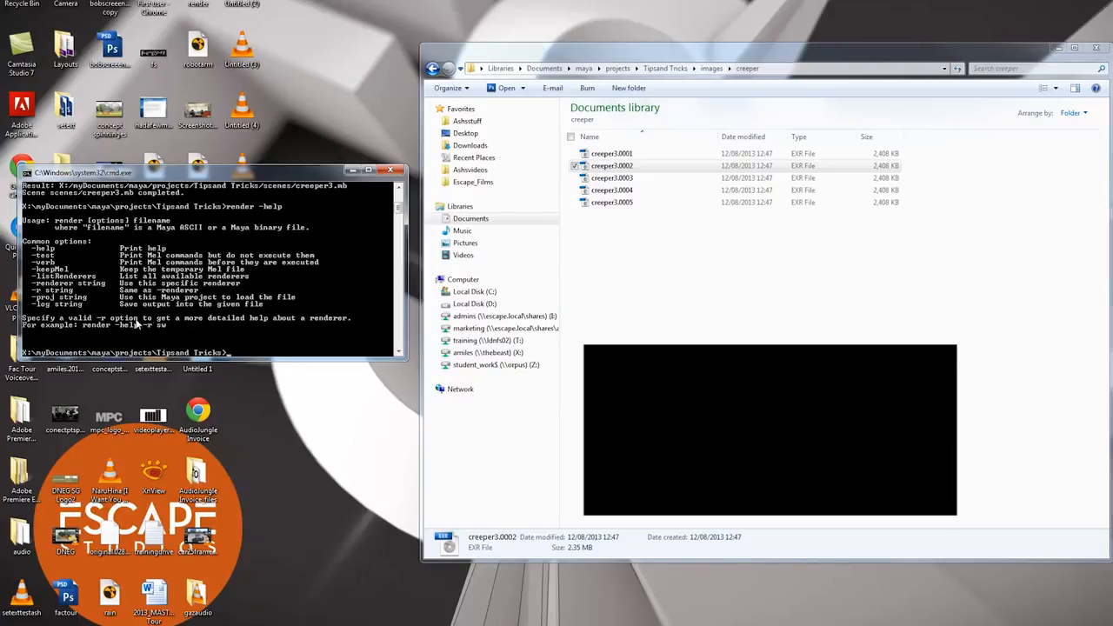
type("render -help")
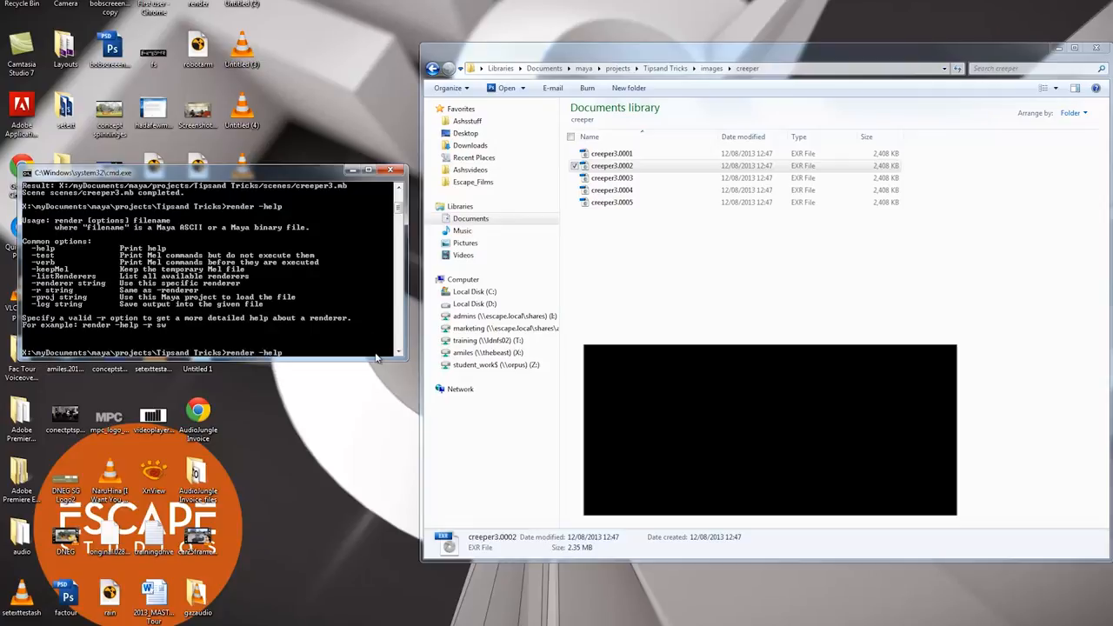
type("-r")
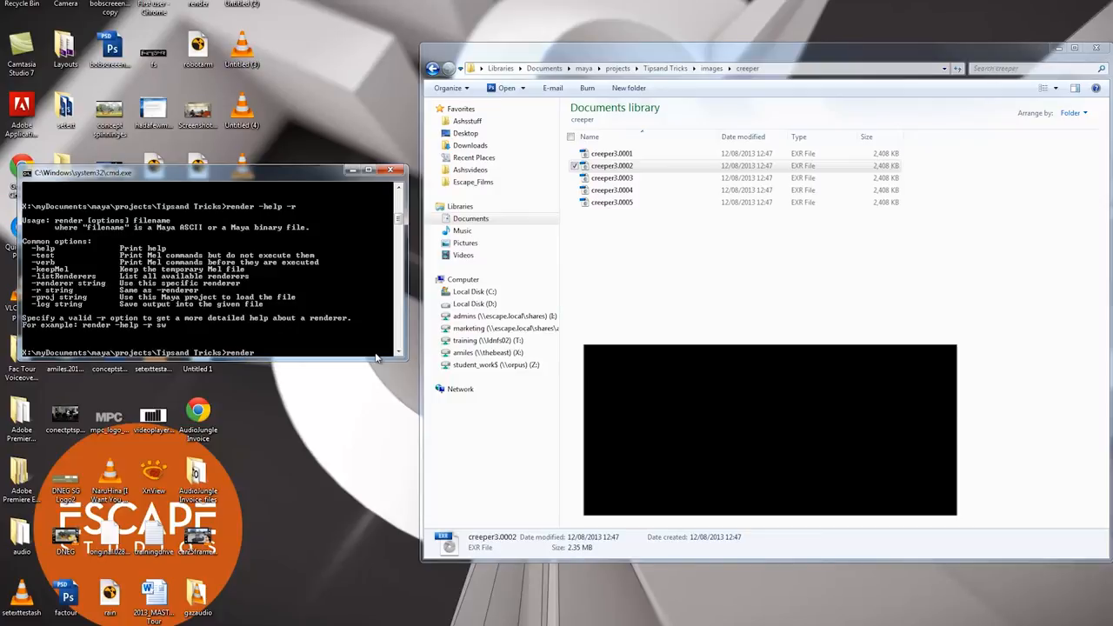
- List the Maya software renderer's options with 'render -help -r sw' and read through the output
type("render -help -r sw")
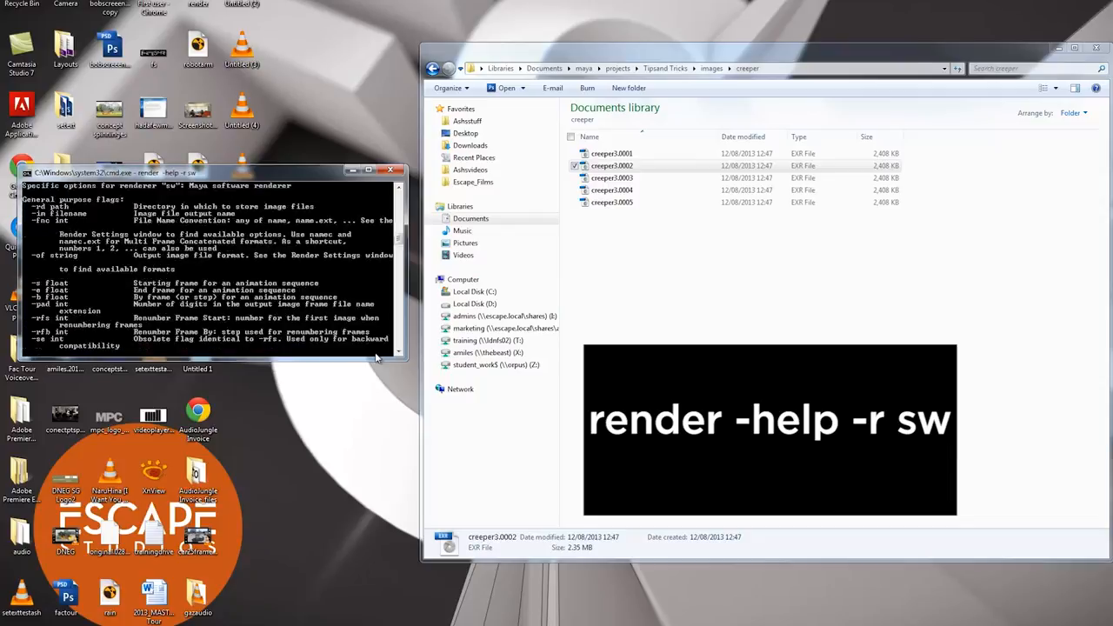
scroll("down", 3)
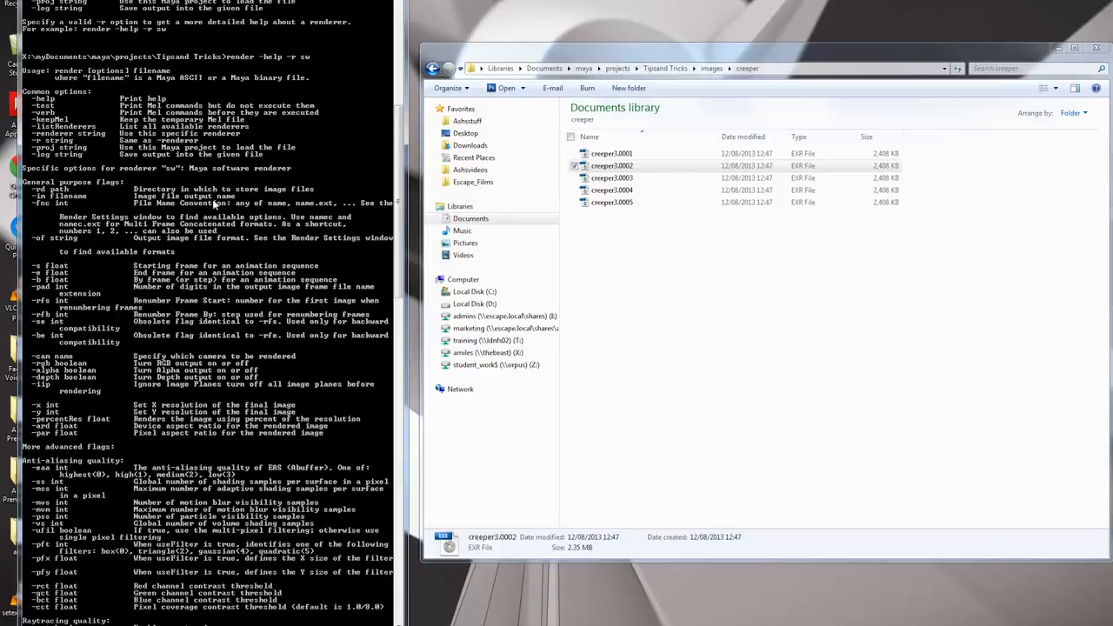
scroll("down", 3)
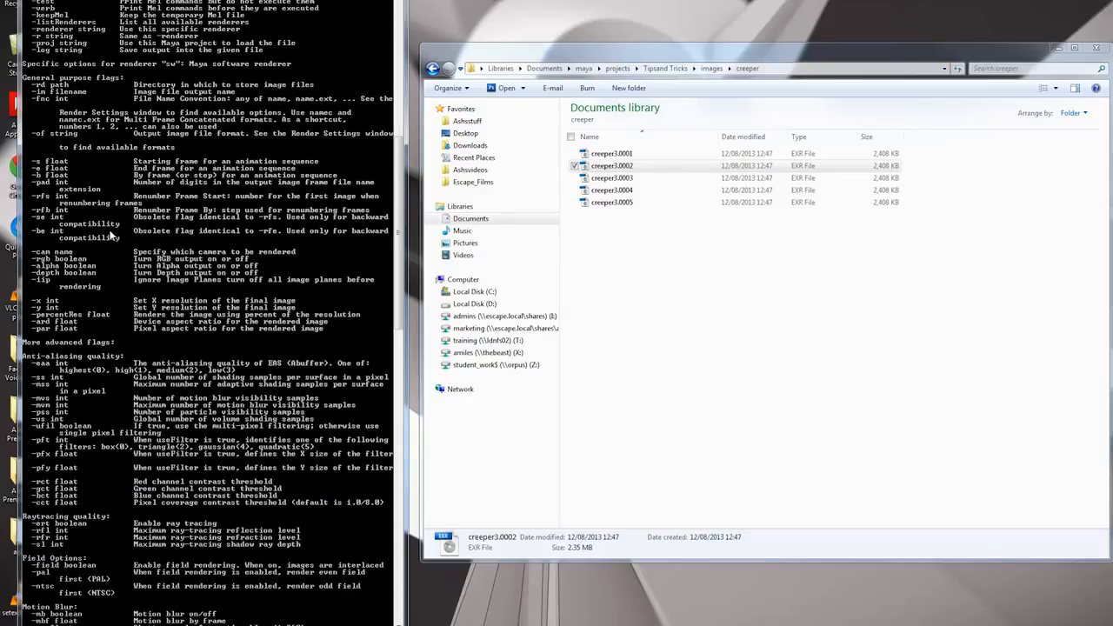
mouse_move(249, 272)
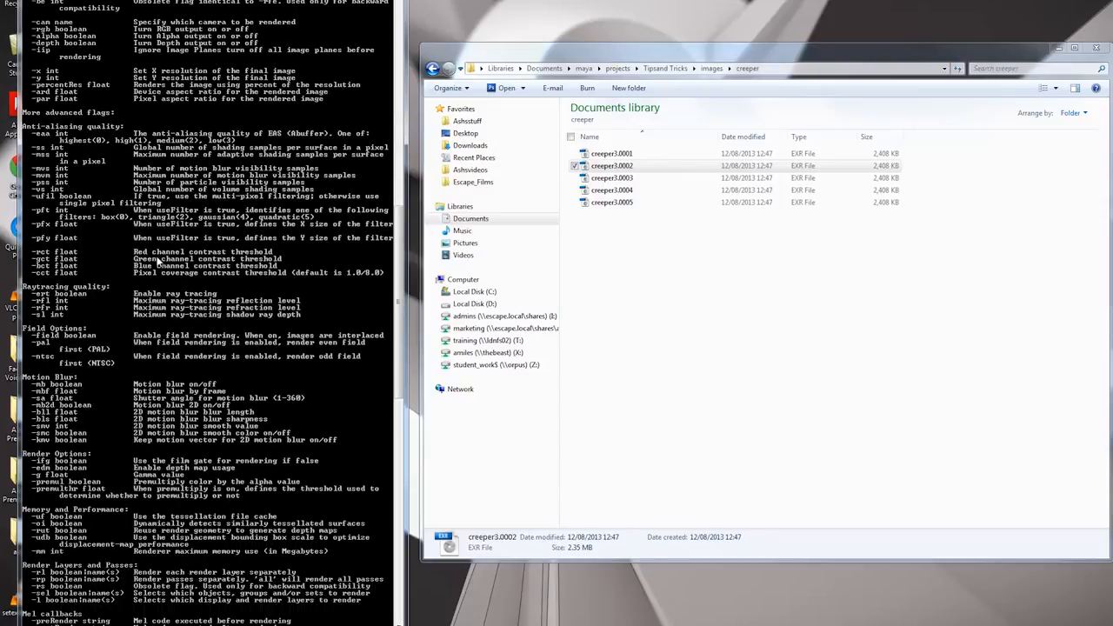
scroll("down", 3)
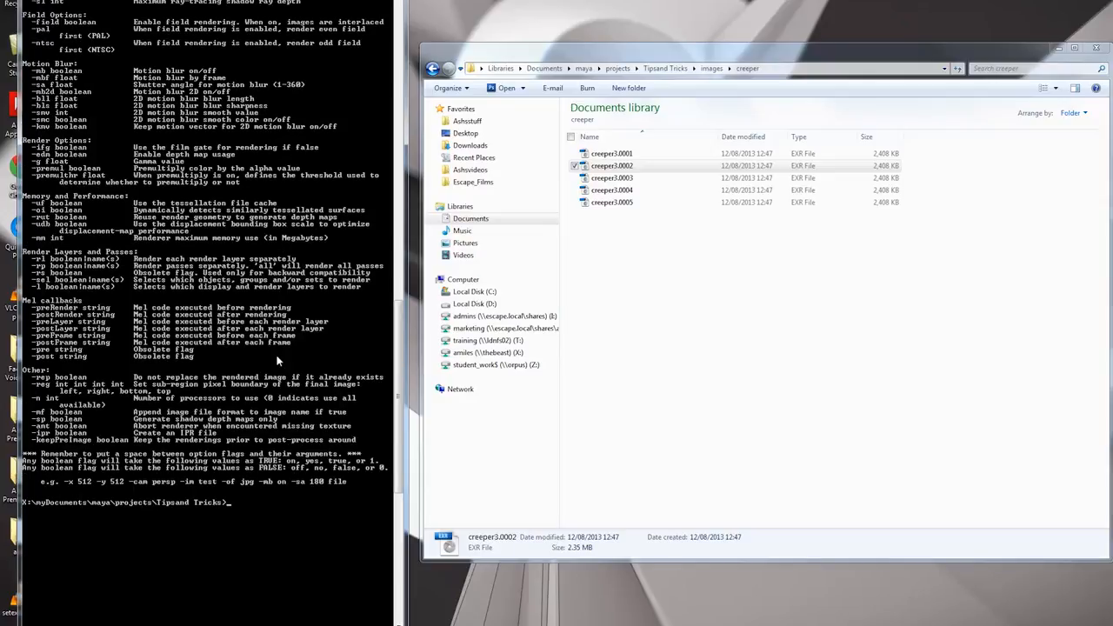
mouse_move(215, 79)
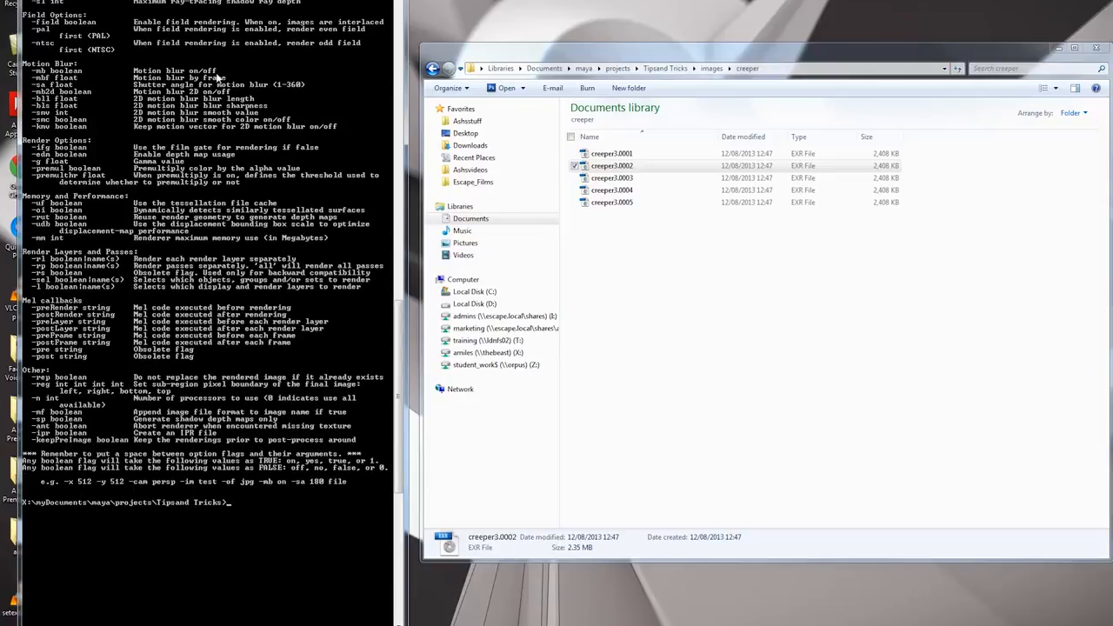
mouse_move(262, 375)
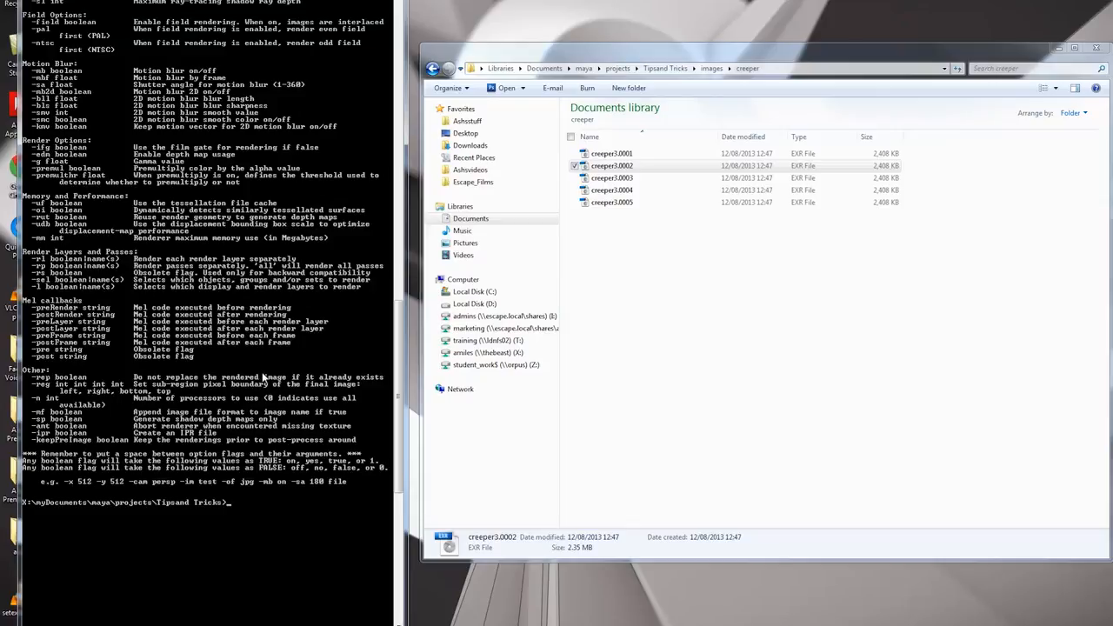